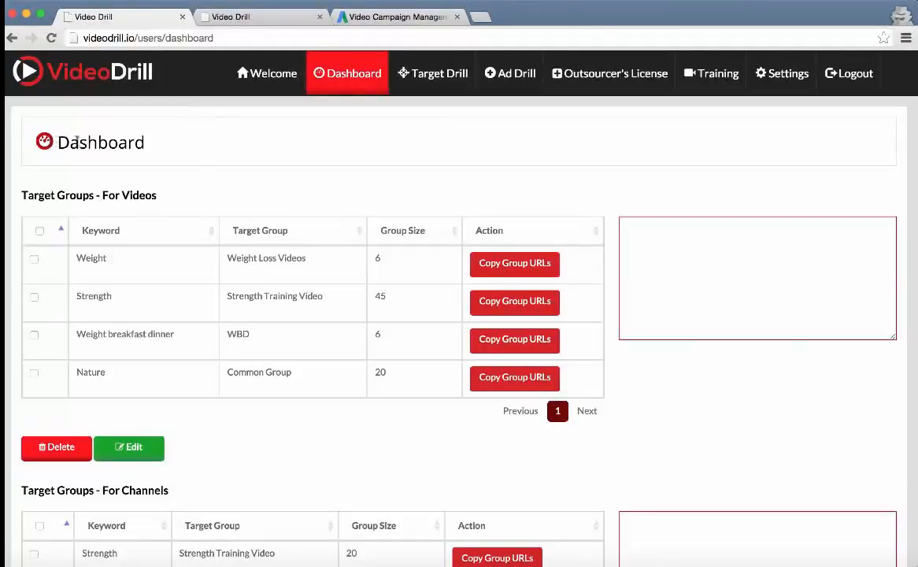
- Show Target Drill's related keywords for 'health' with views, likes, dislikes and ratios
scroll(down, 3)
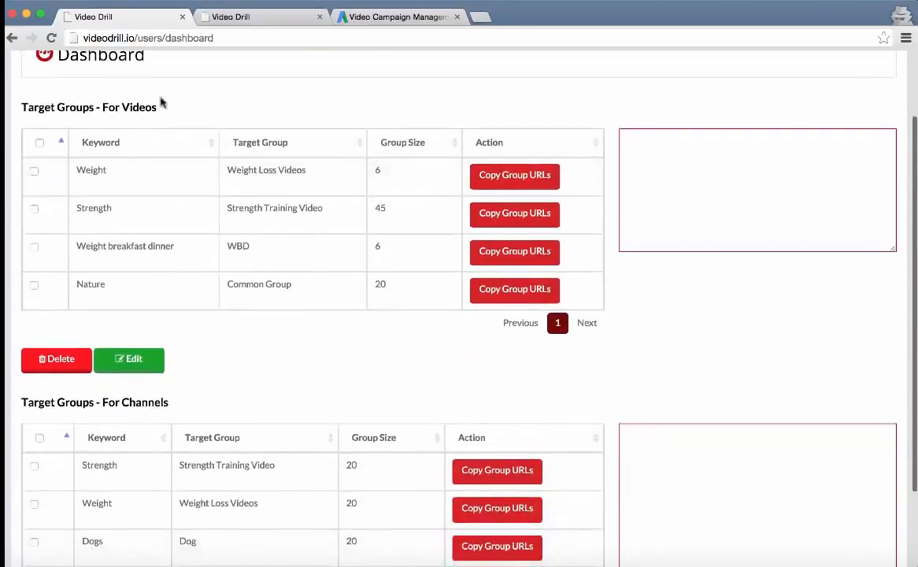
mouse_move(180, 404)
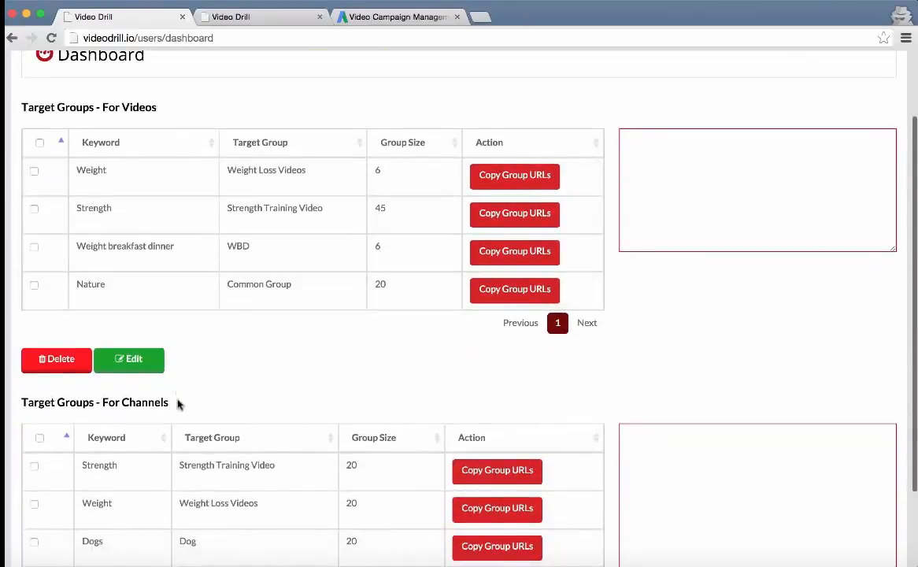
mouse_move(300, 412)
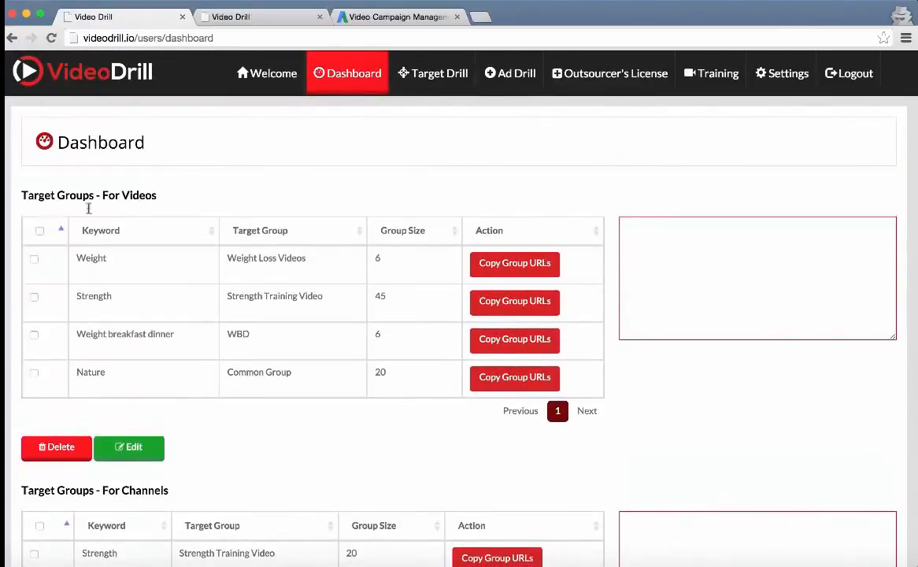
click(432, 73)
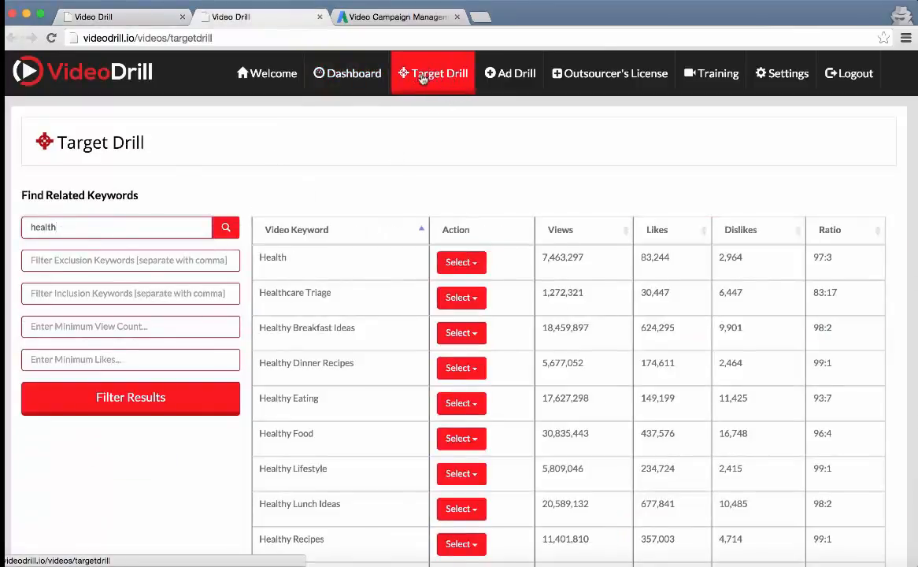
mouse_move(416, 85)
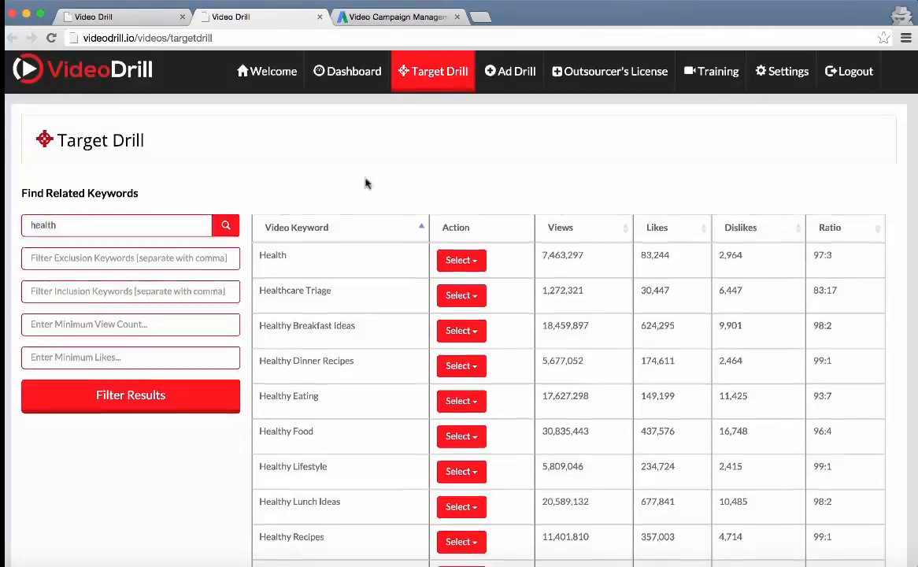
scroll(down, 3)
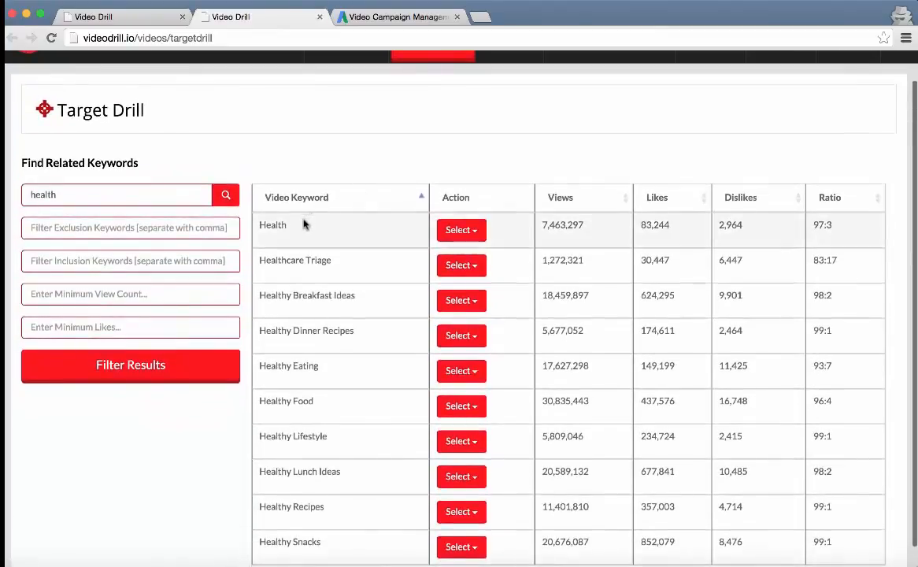
mouse_move(111, 130)
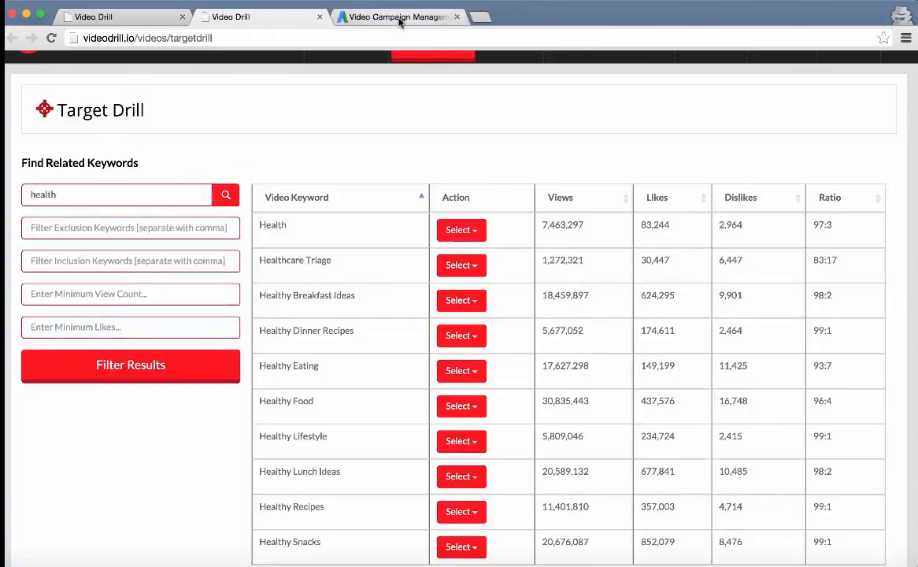
- Add 'health' as a targeting keyword in the AdWords video campaign via Narrow your targeting
click(397, 16)
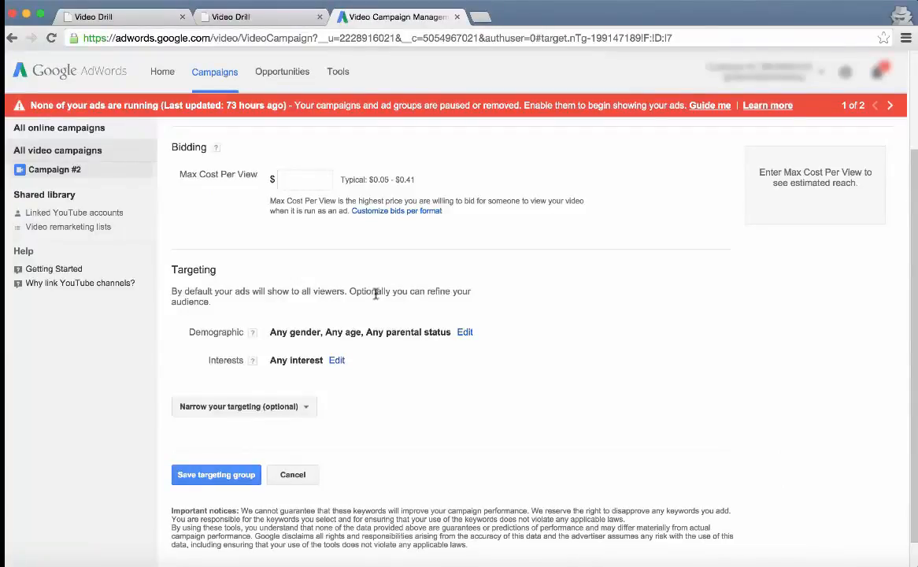
mouse_move(296, 403)
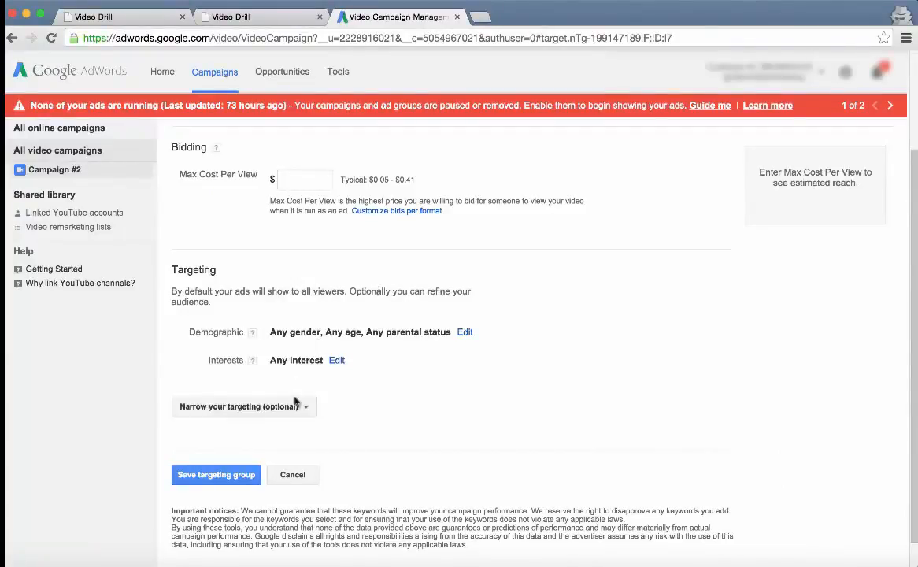
click(244, 407)
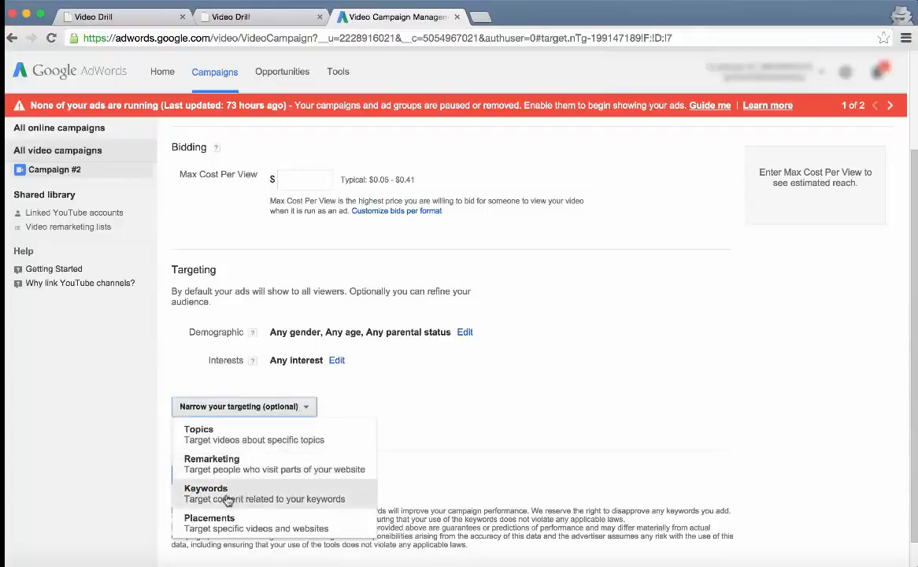
click(204, 493)
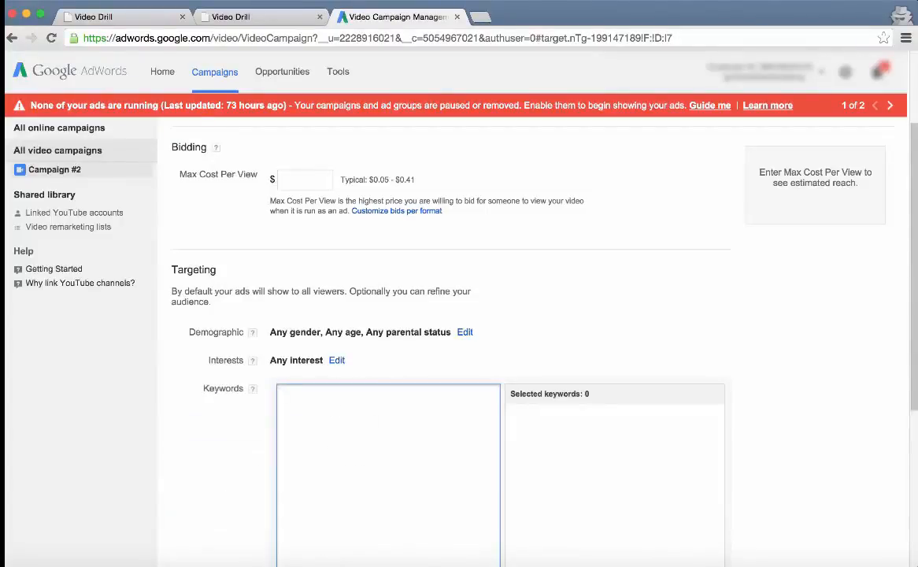
text(health)
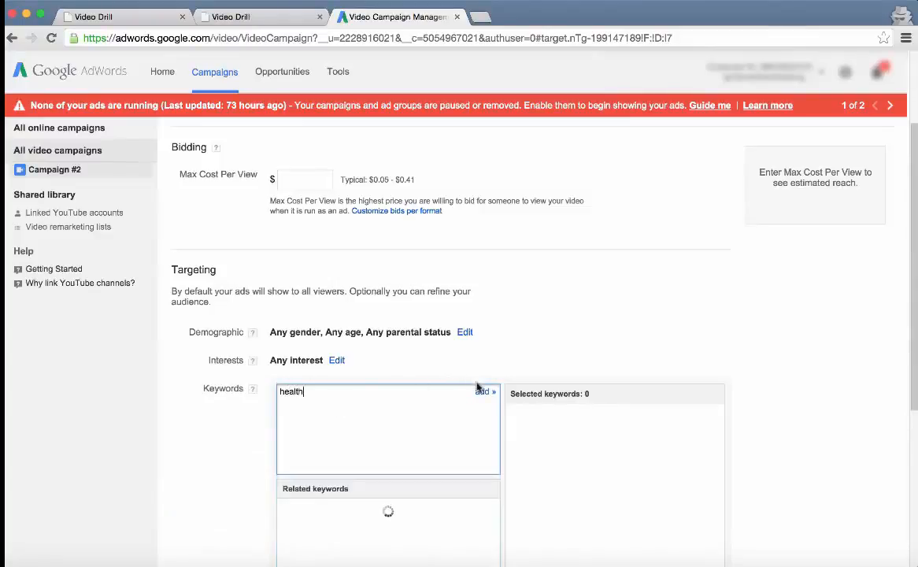
click(485, 390)
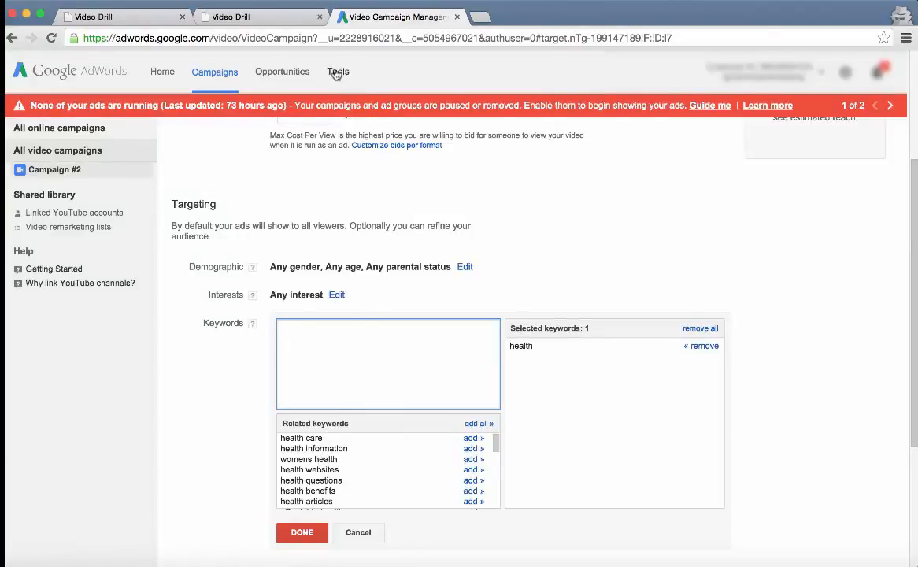
- View Keyword Planner ad group ideas and monthly searches for 'health' from the Tools menu
click(337, 73)
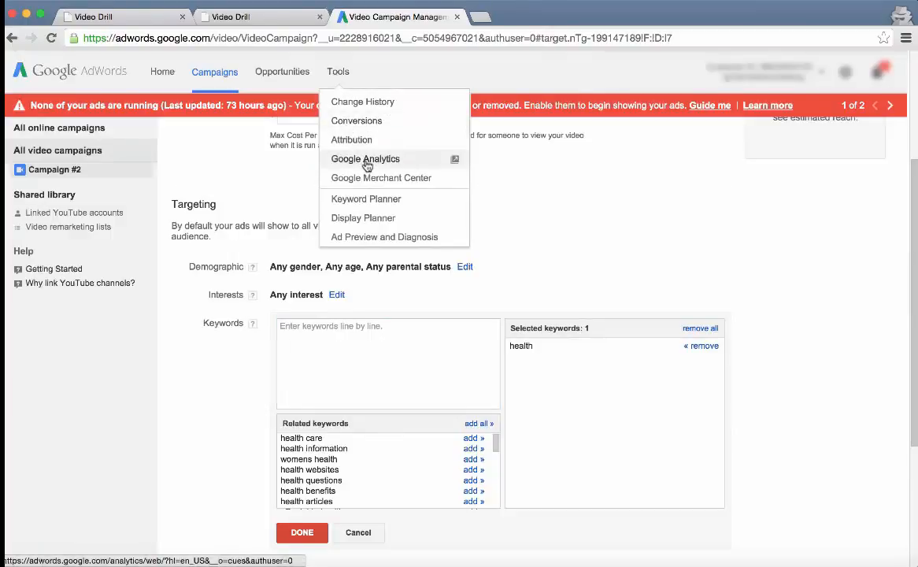
click(365, 158)
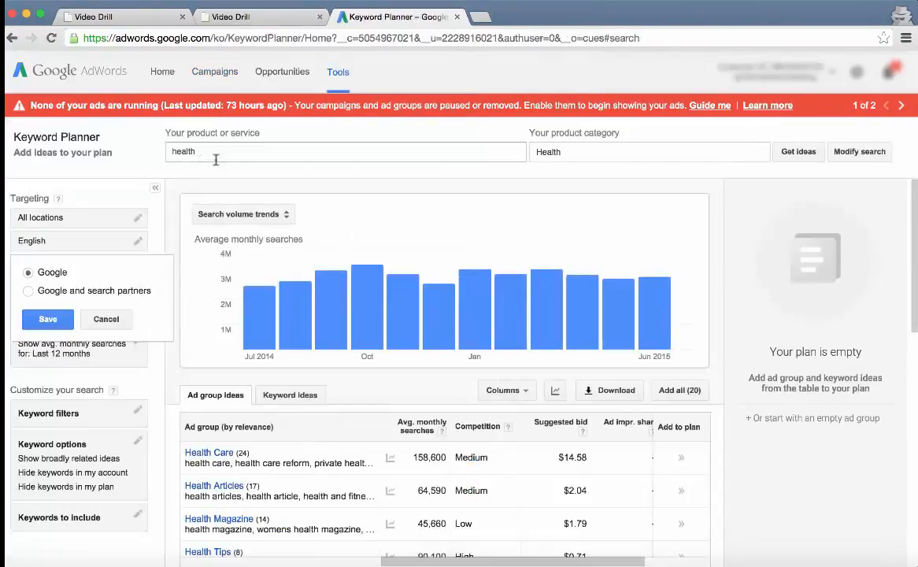
click(48, 318)
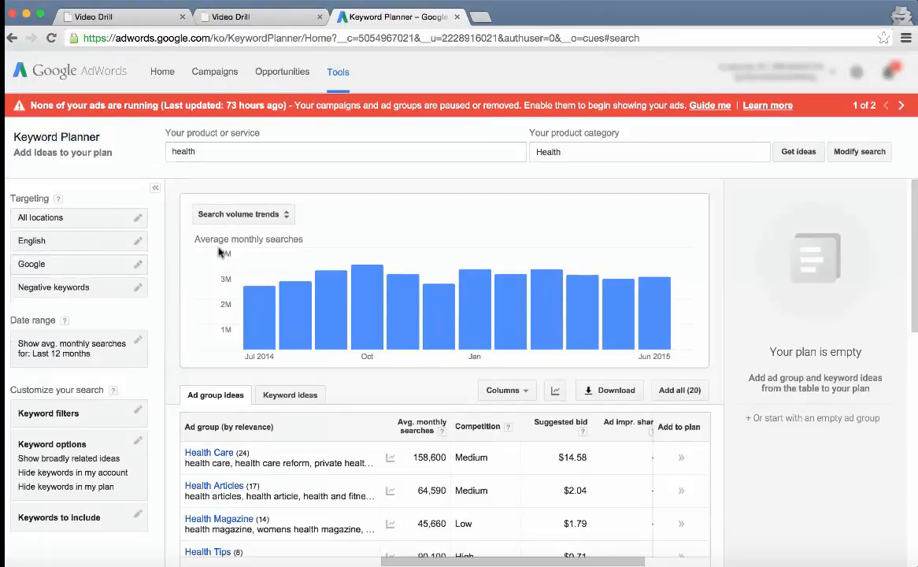
scroll(down, 3)
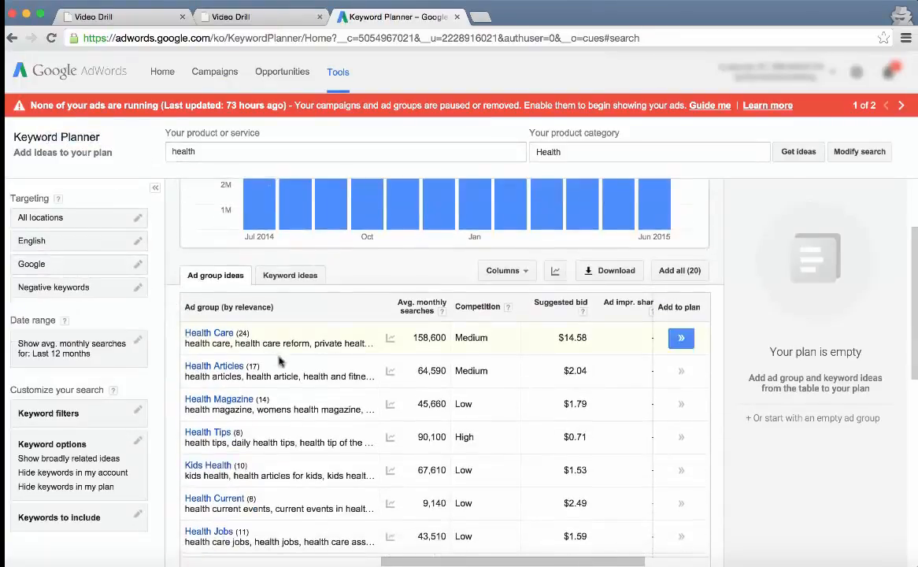
scroll(down, 3)
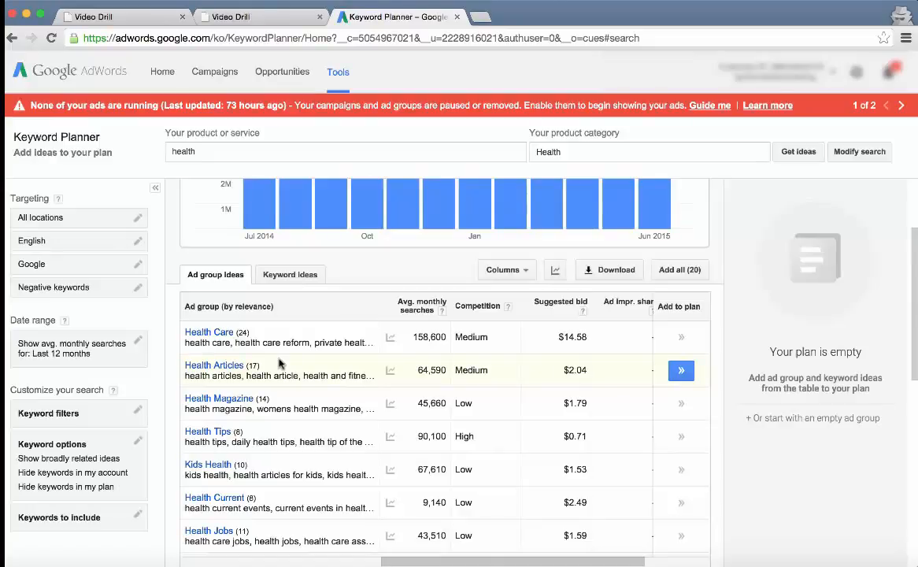
mouse_move(170, 289)
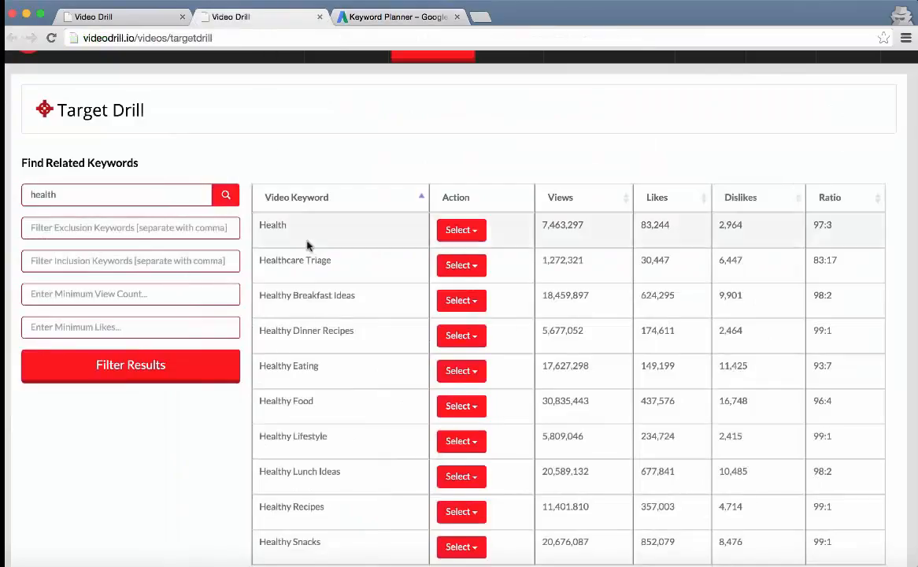
mouse_move(299, 230)
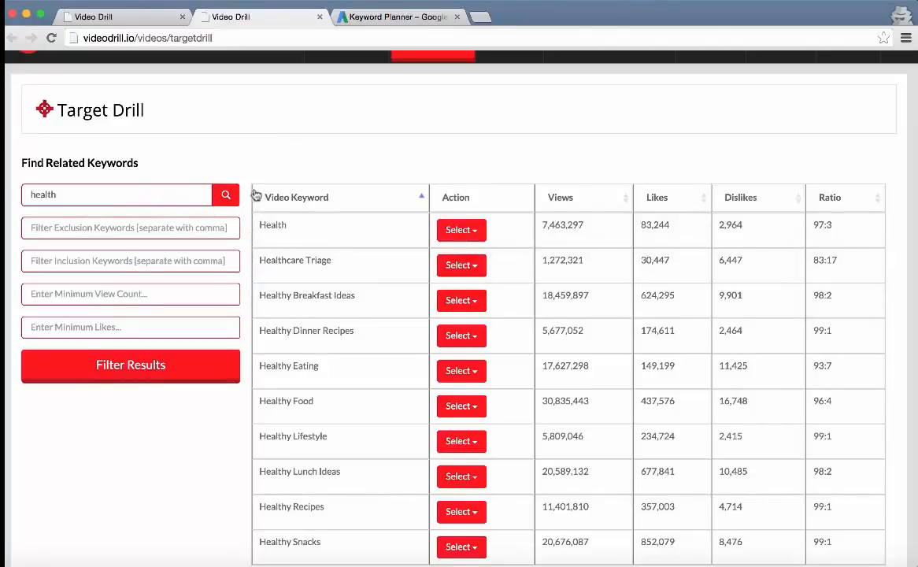
mouse_move(281, 175)
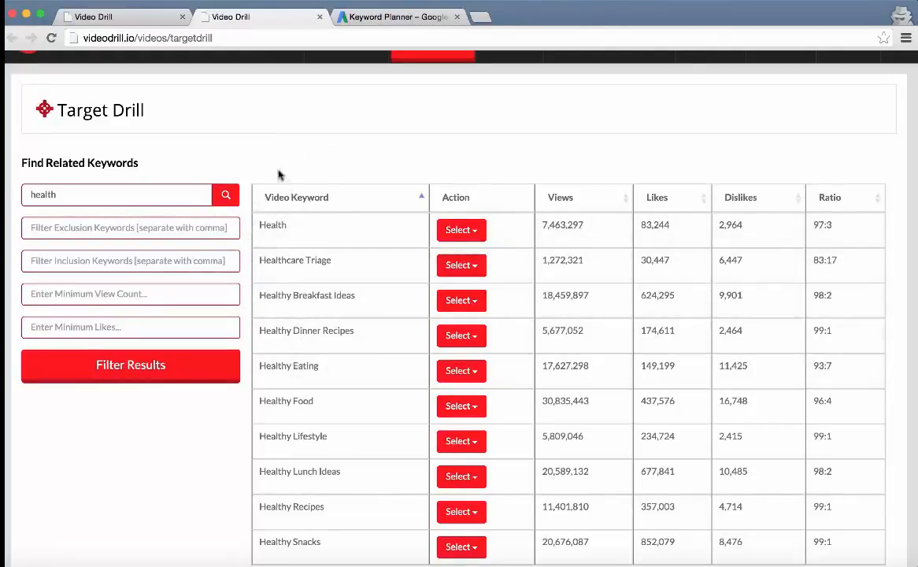
- Return to the VideoDrill Target Drill tab with the 'health' related keywords
click(397, 15)
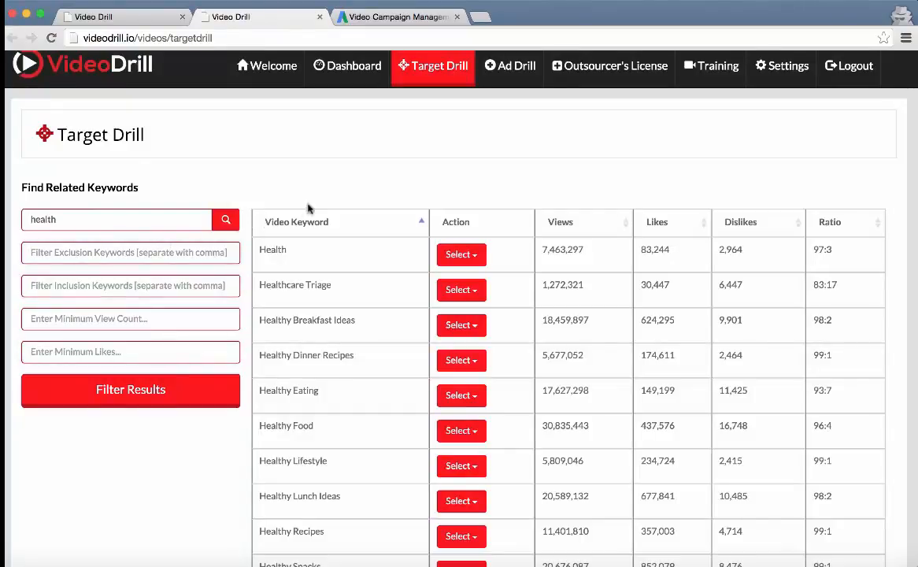
- Run a video search for the Health keyword and sort the results by view count
click(460, 254)
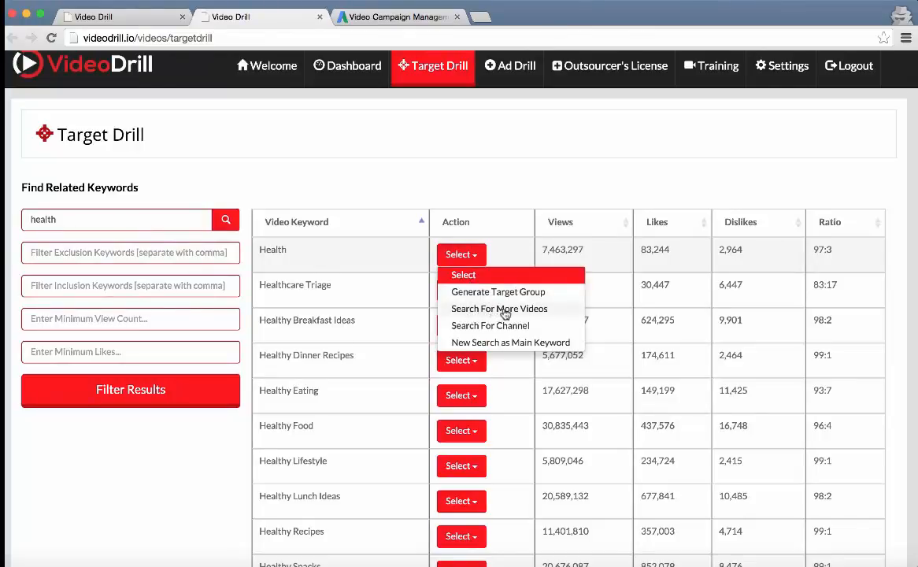
click(498, 307)
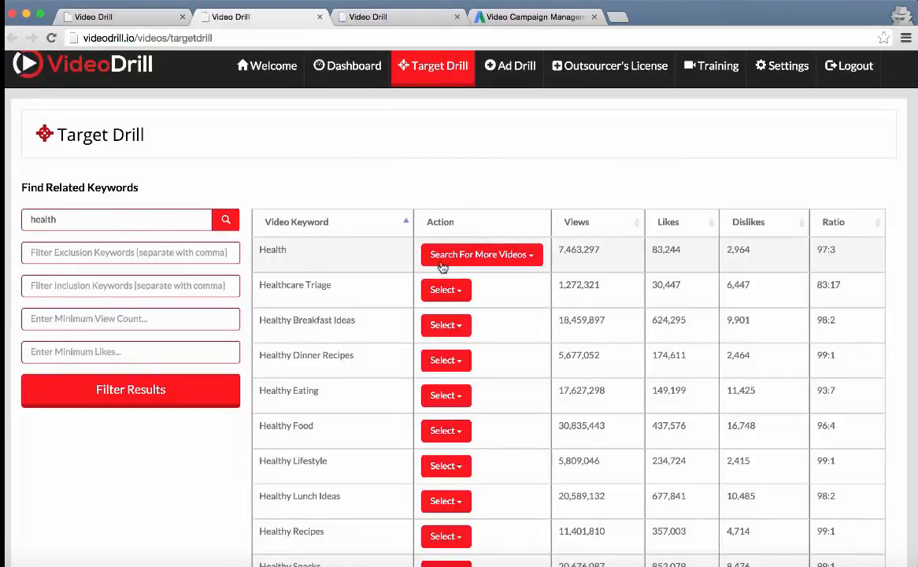
click(481, 255)
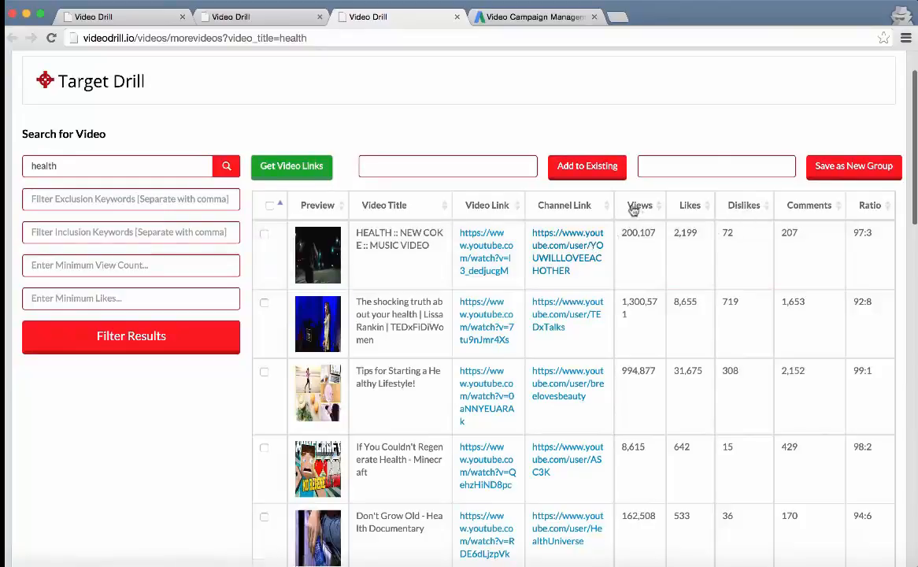
click(640, 205)
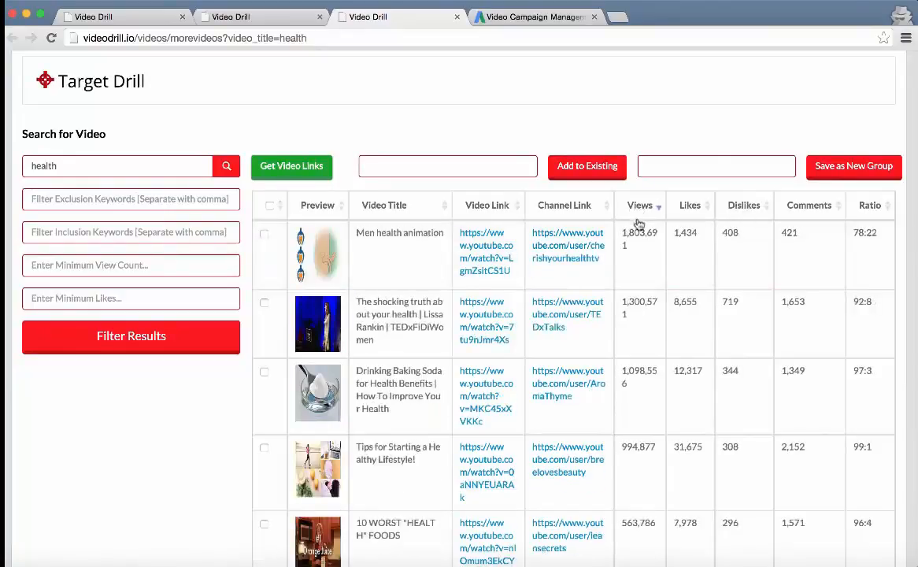
- Tick every video in the health results for inclusion in the group
scroll(down, 3)
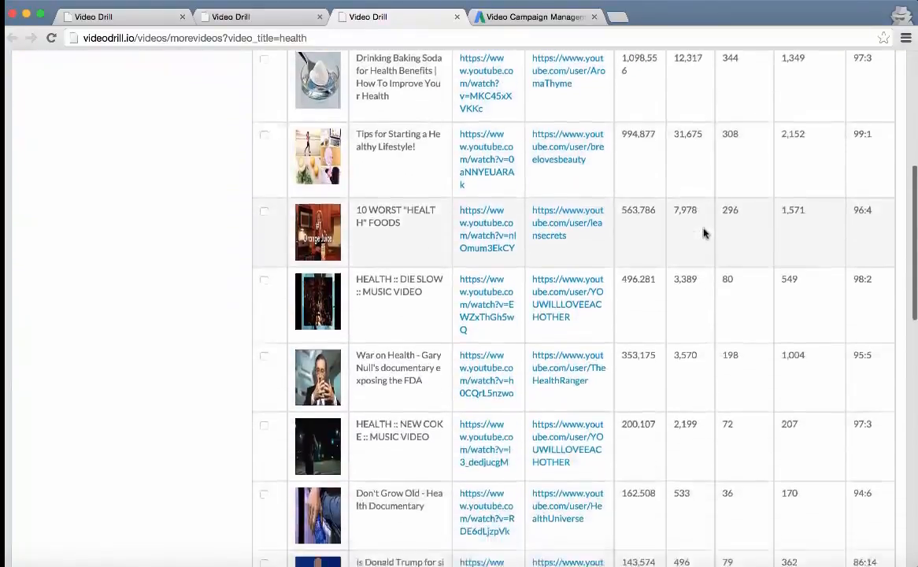
scroll(down, 3)
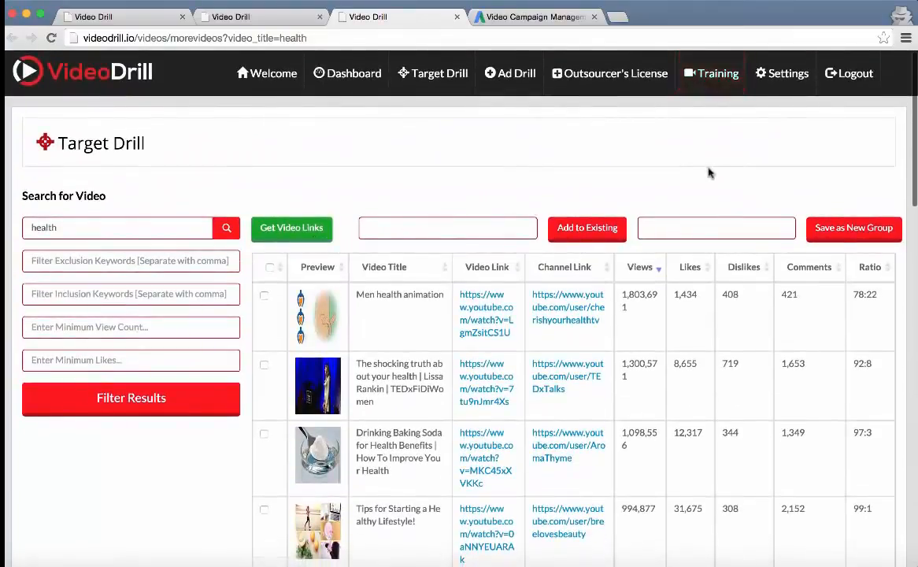
click(269, 266)
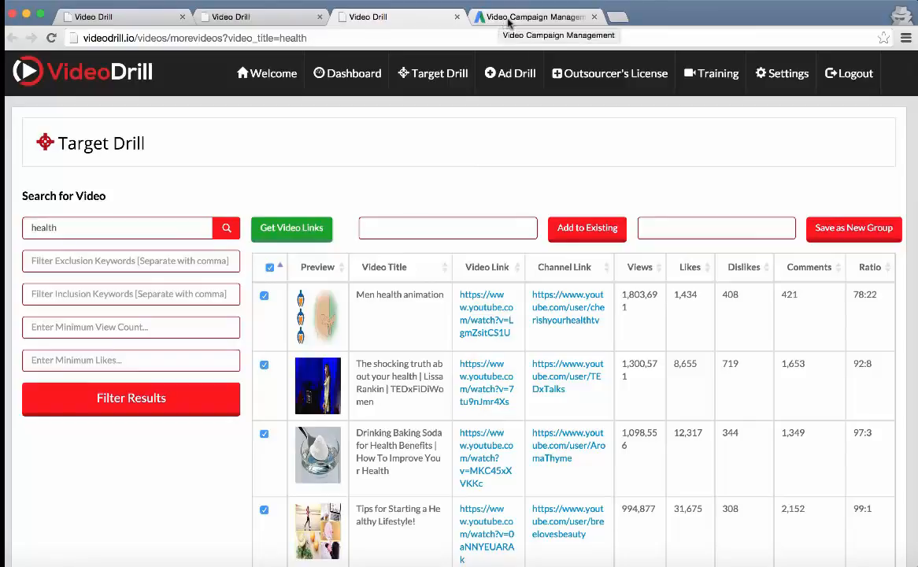
- Add Placements targeting in AdWords and copy the first VideoDrill video link for it
click(536, 16)
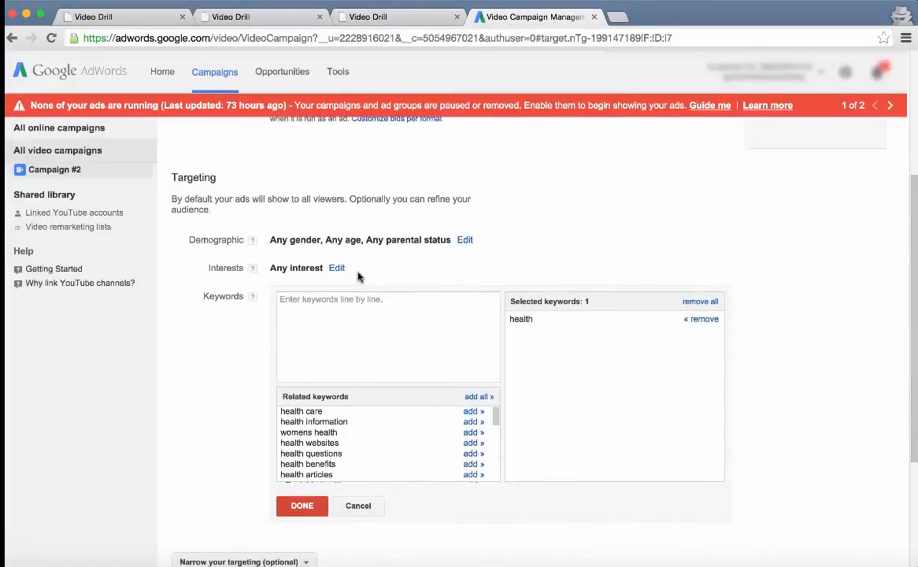
scroll(down, 3)
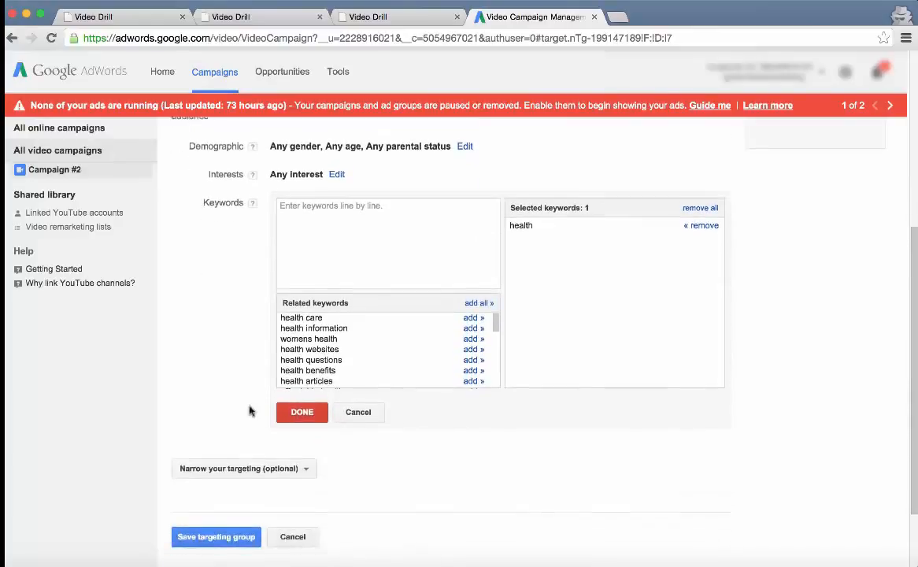
click(244, 468)
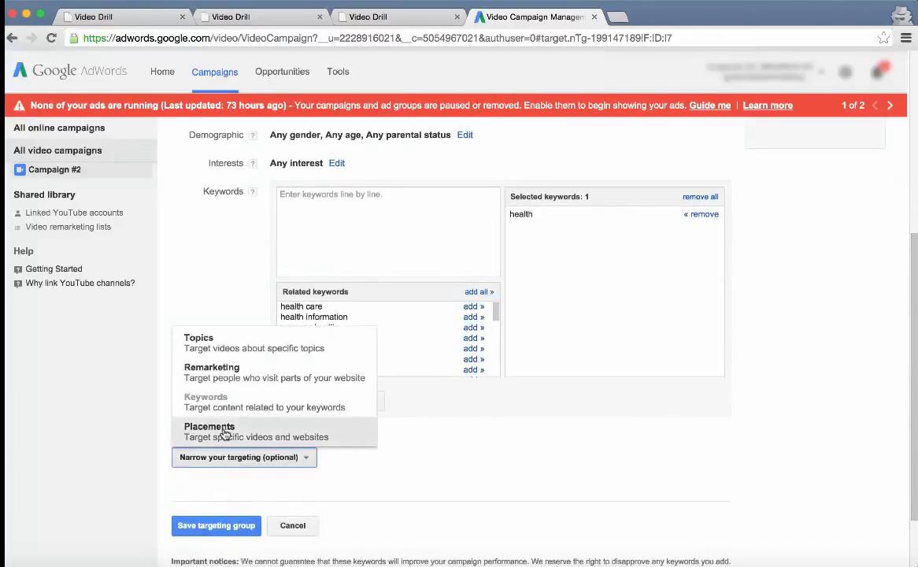
click(209, 432)
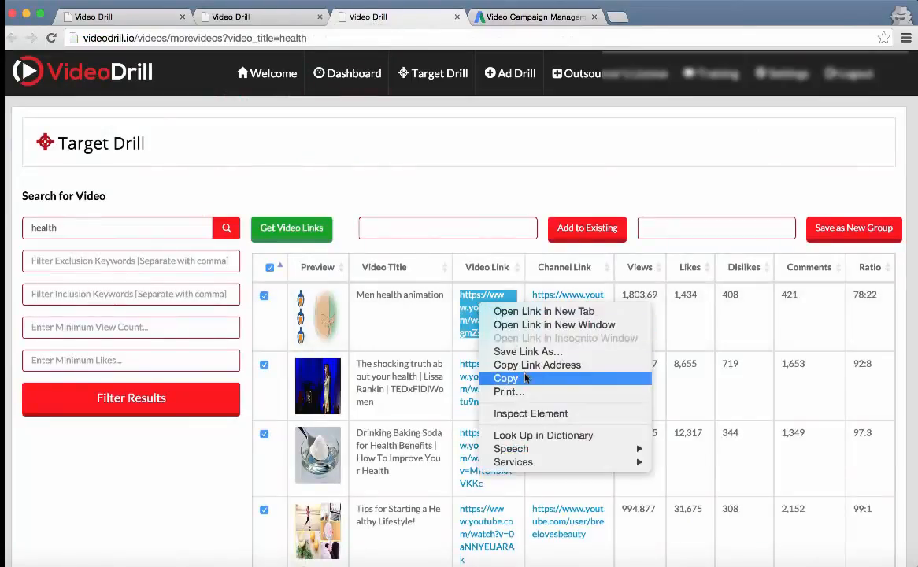
click(536, 16)
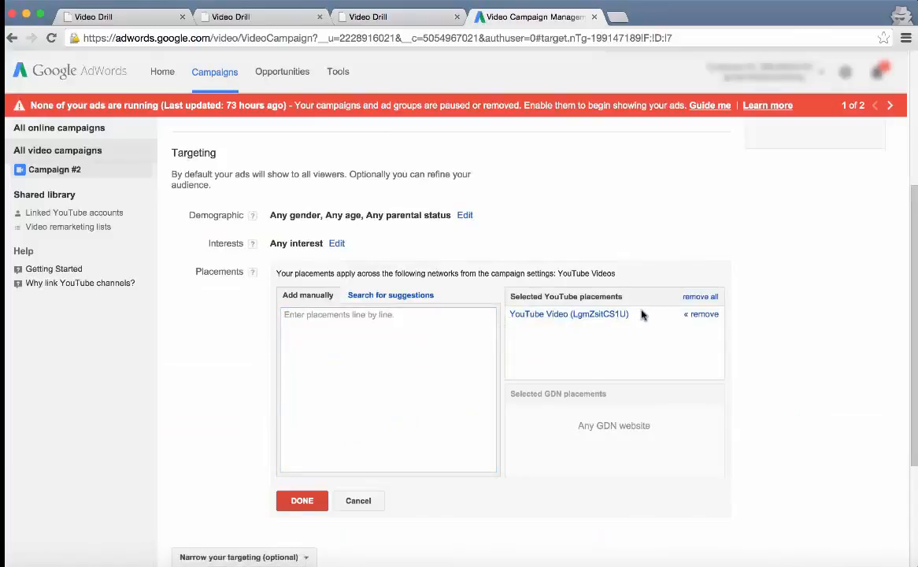
mouse_move(569, 313)
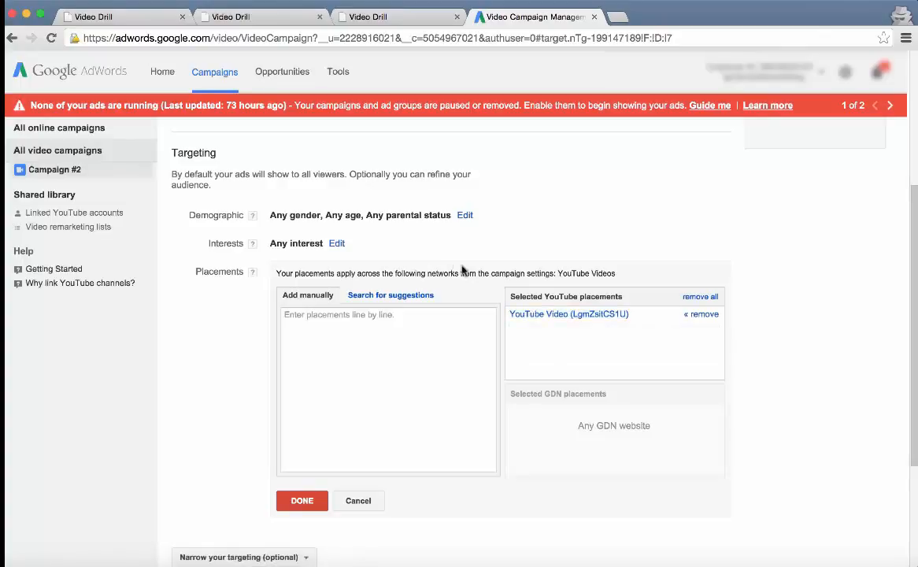
- Look over the YouTube search results for 'health' with view counts and upload dates
click(664, 16)
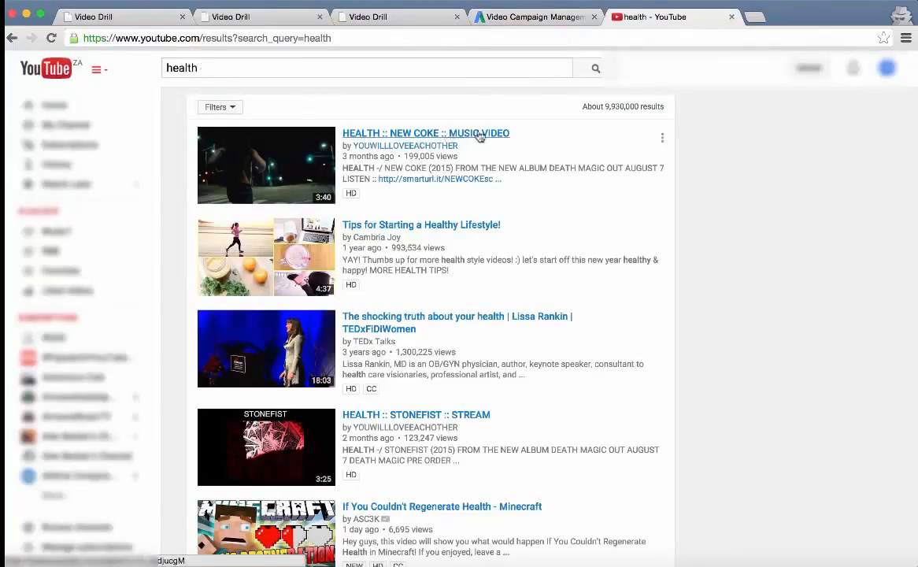
scroll(down, 3)
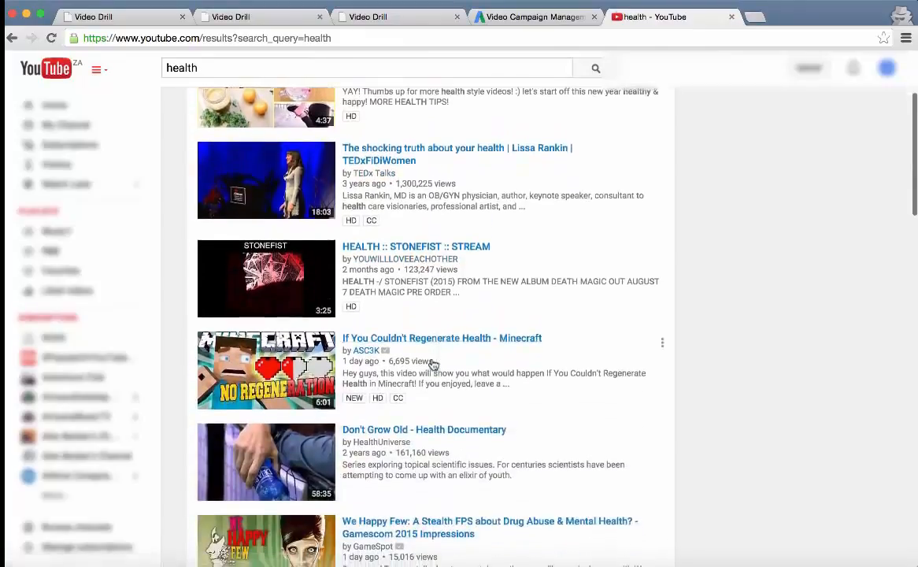
scroll(down, 3)
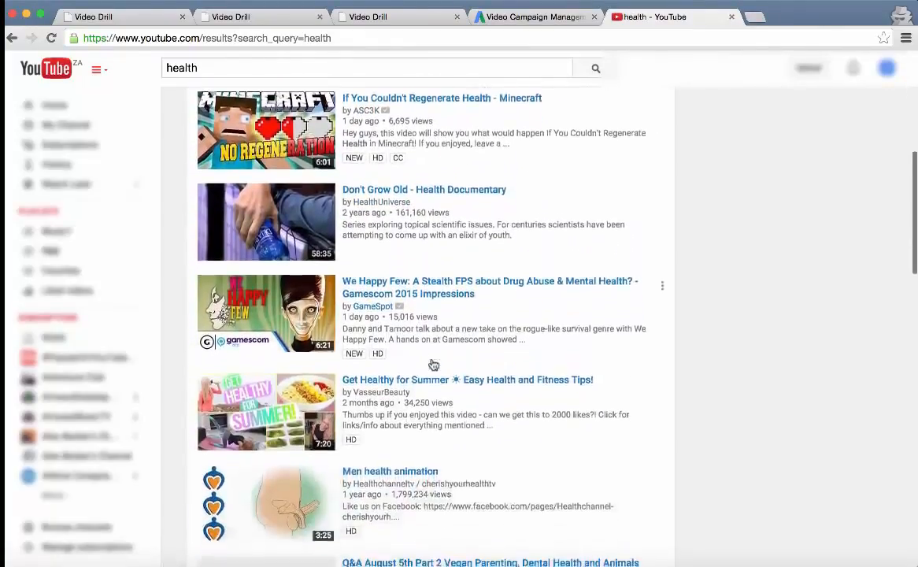
scroll(down, 3)
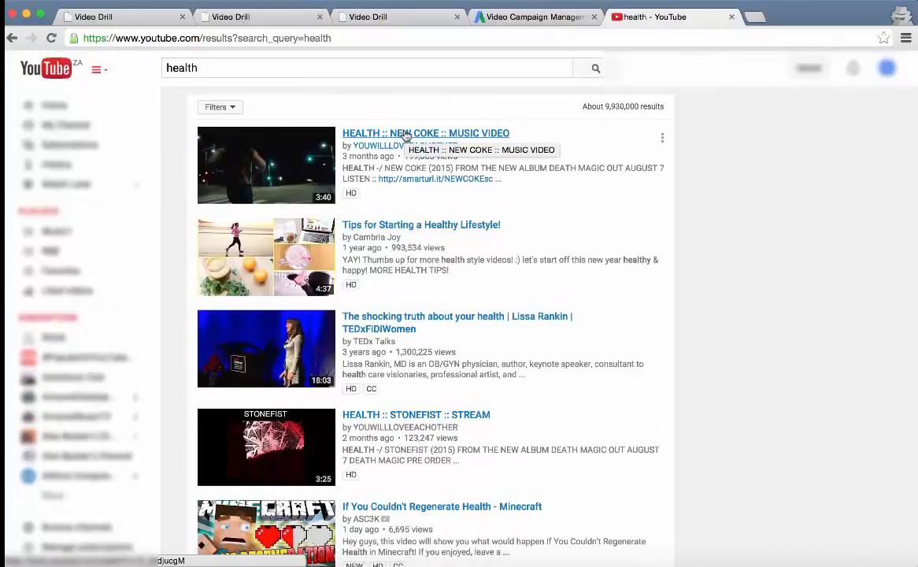
scroll(down, 3)
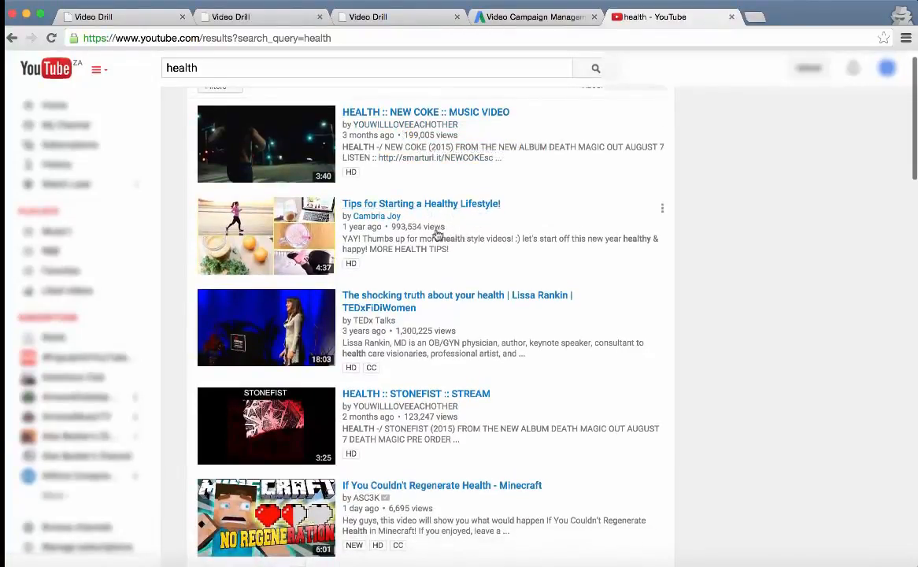
mouse_move(748, 274)
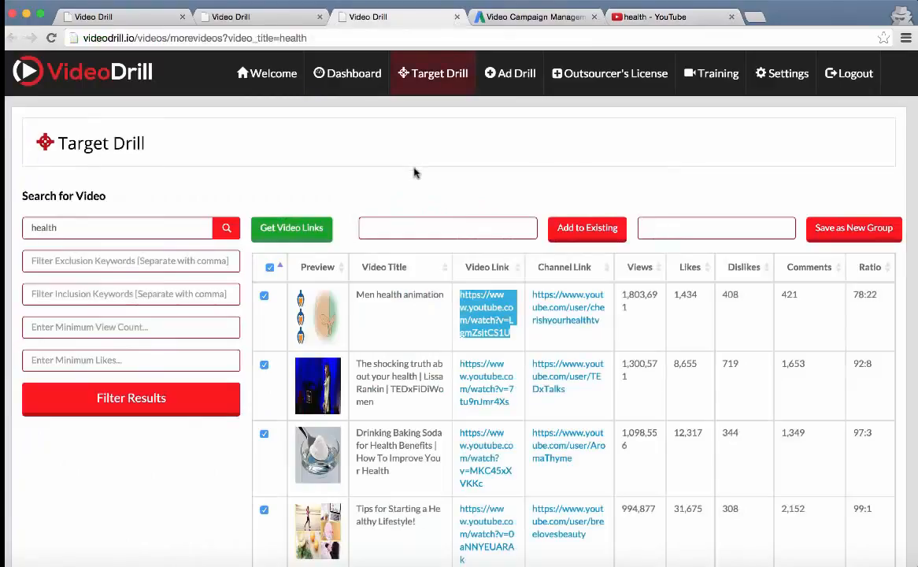
- Gather the 20 ticked health video links, copy them all to the clipboard and close the list
scroll(down, 3)
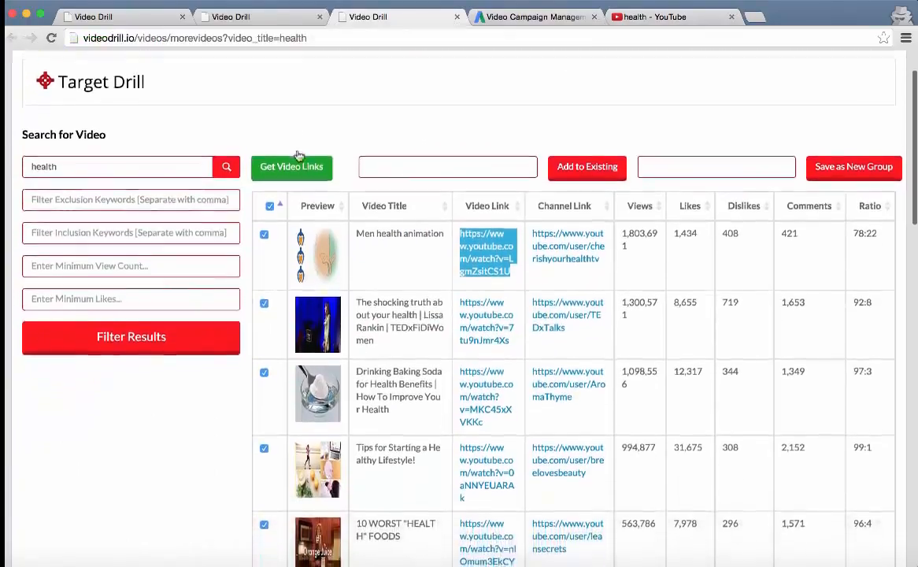
scroll(down, 3)
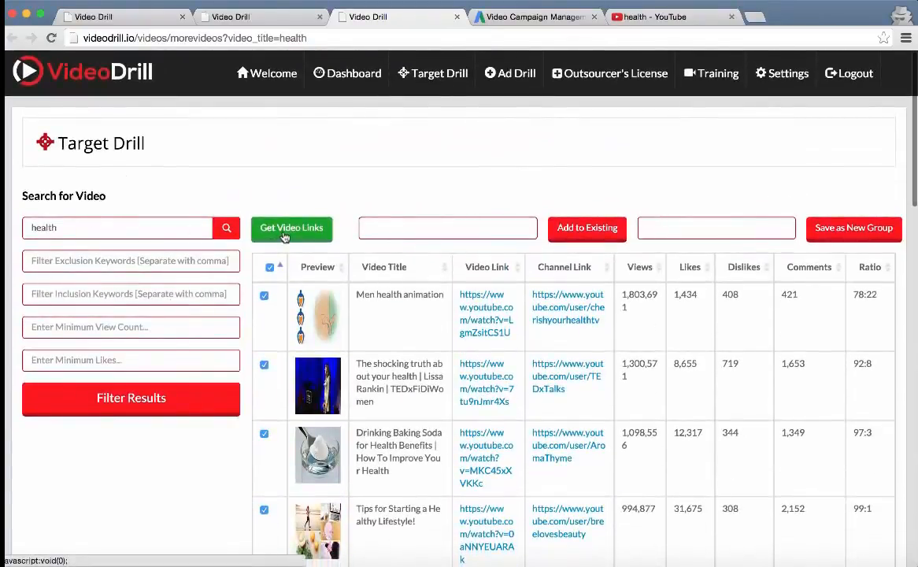
click(715, 227)
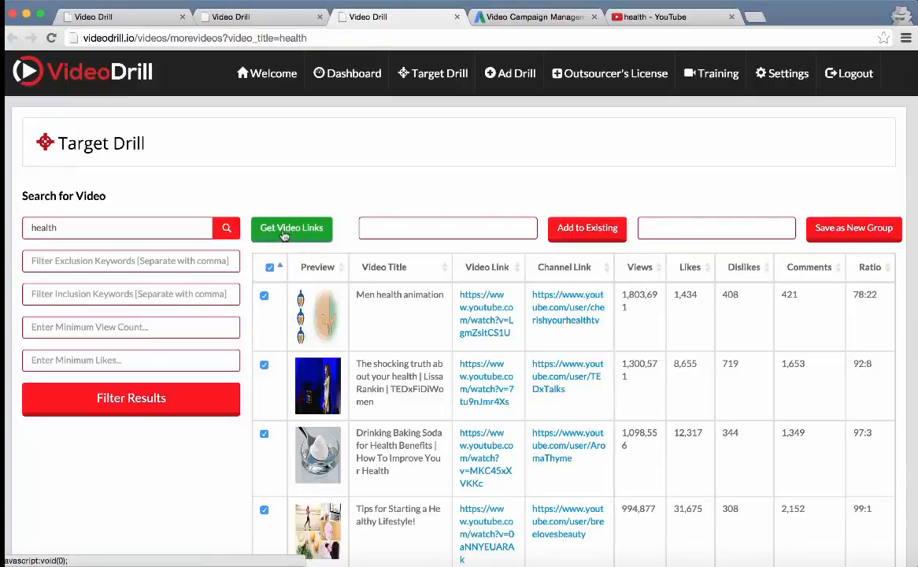
click(292, 227)
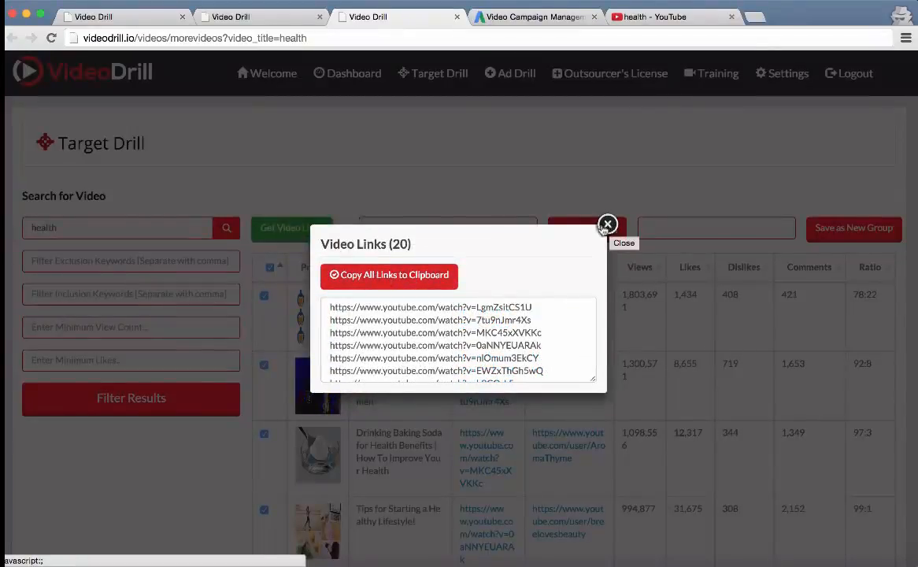
mouse_move(433, 189)
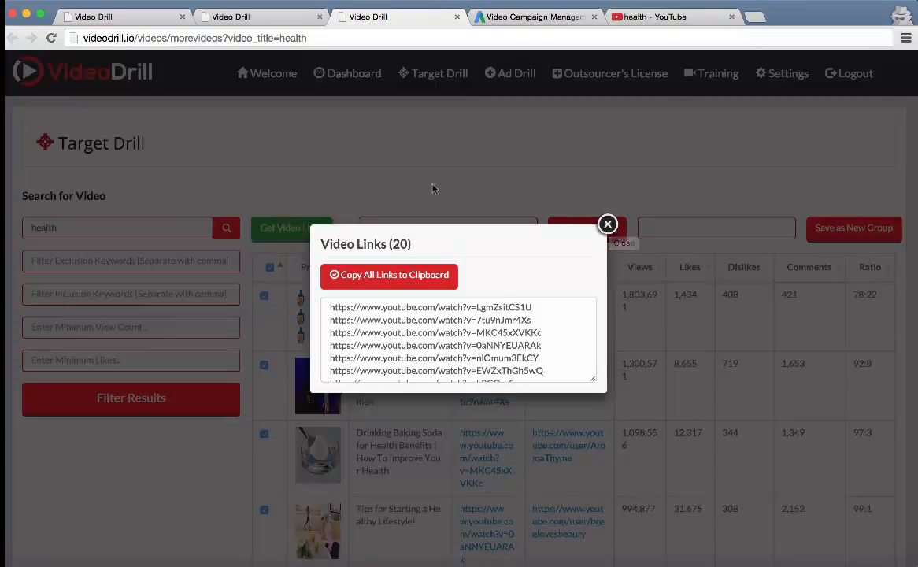
click(608, 223)
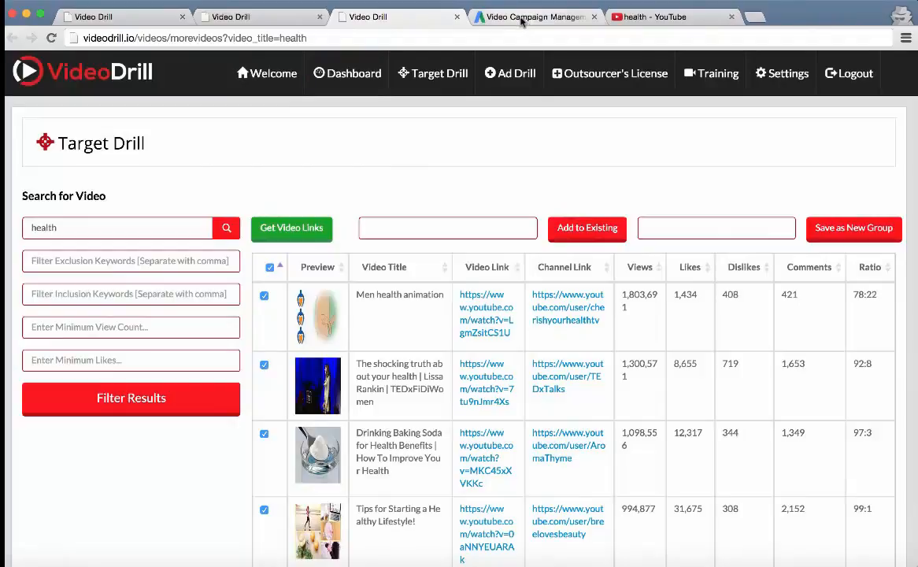
- Add all pasted VideoDrill links as selected YouTube placements in the AdWords target group
click(535, 16)
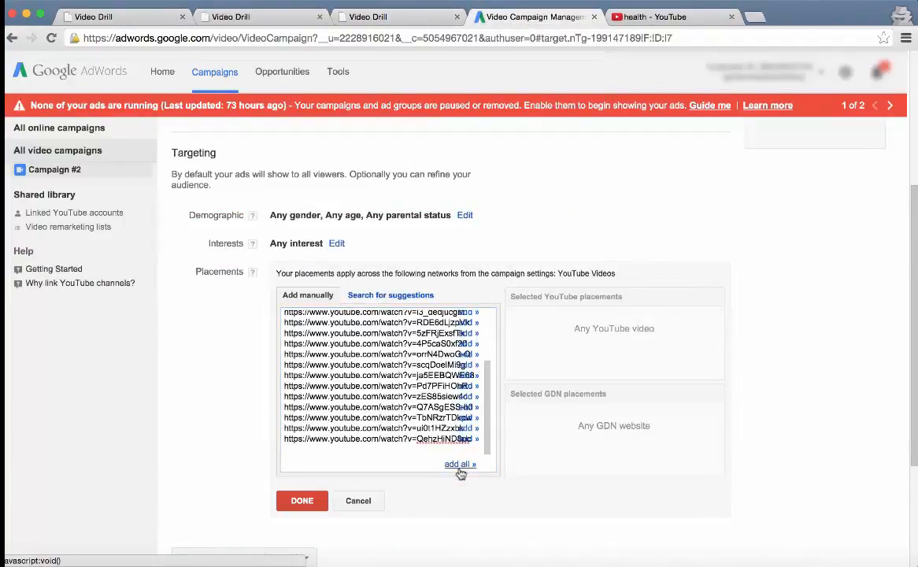
click(460, 463)
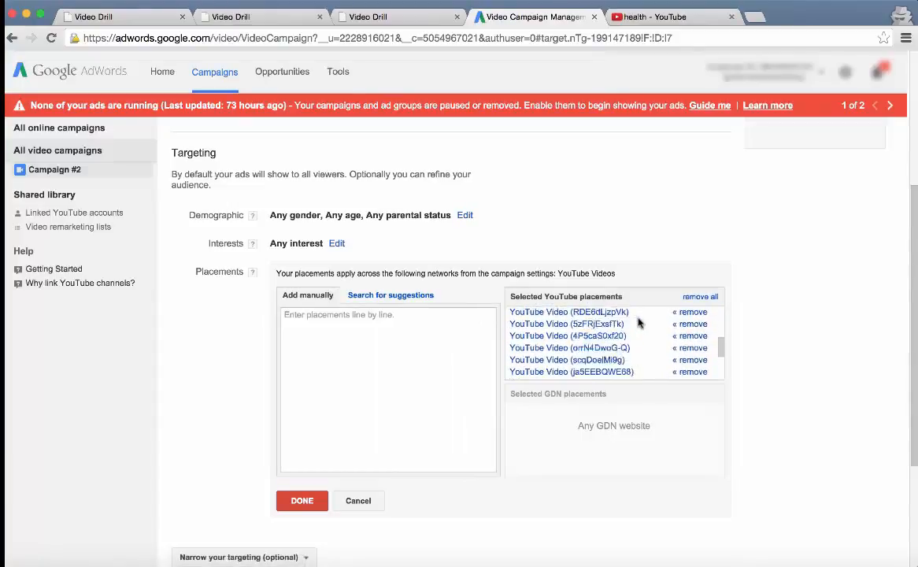
scroll(down, 3)
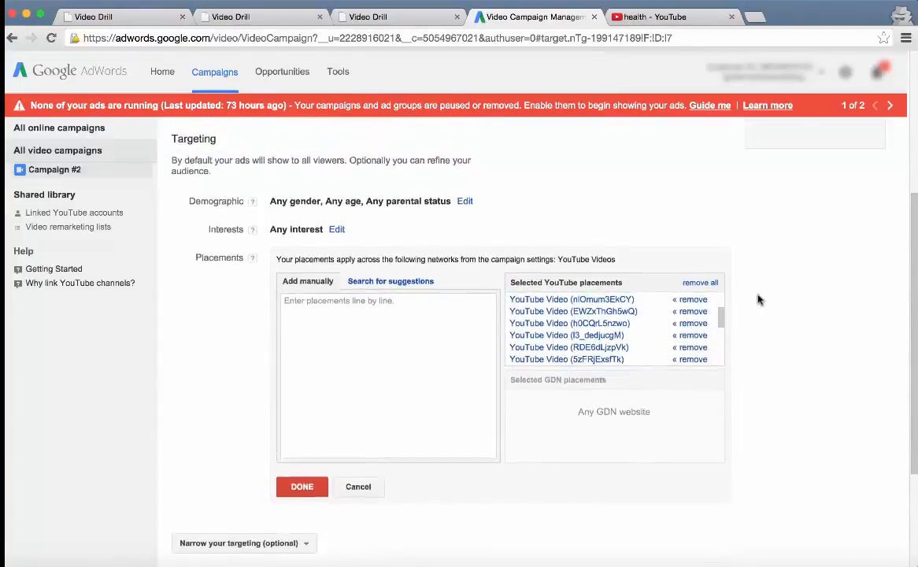
scroll(down, 3)
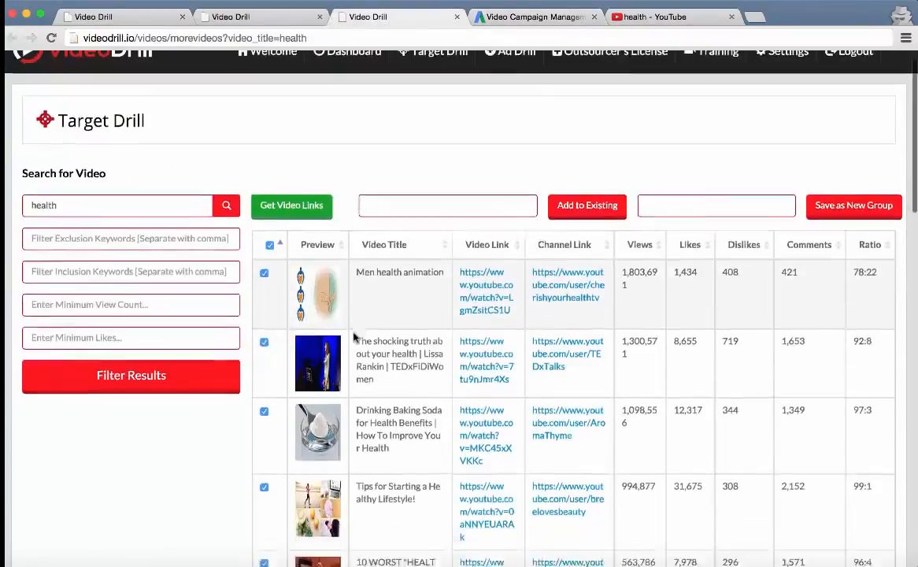
scroll(down, 3)
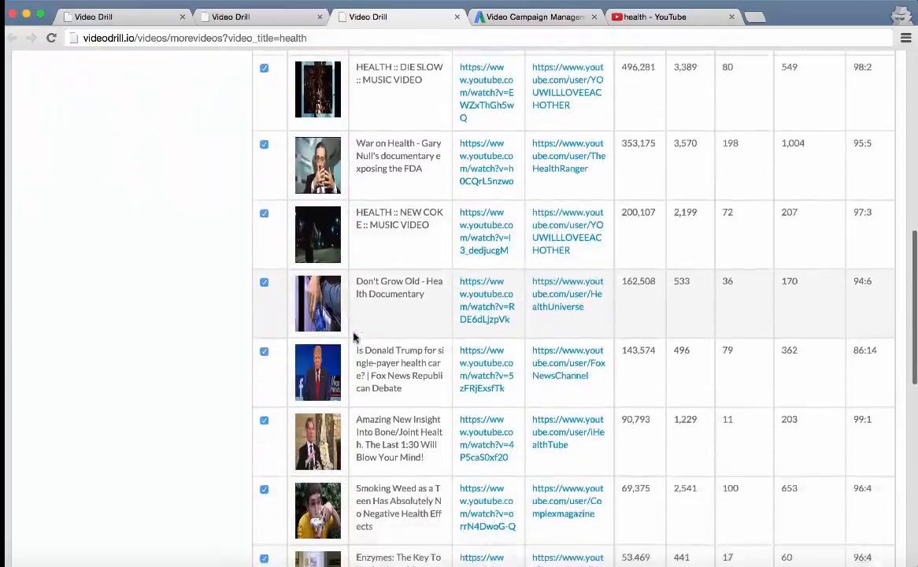
scroll(down, 3)
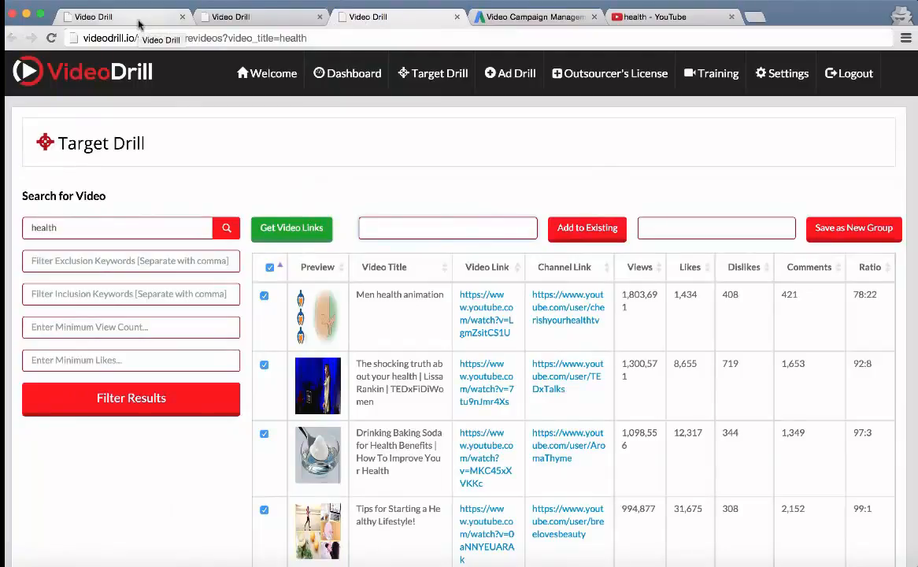
- Copy the Strength group's video URLs to the clipboard from the VideoDrill dashboard
click(347, 72)
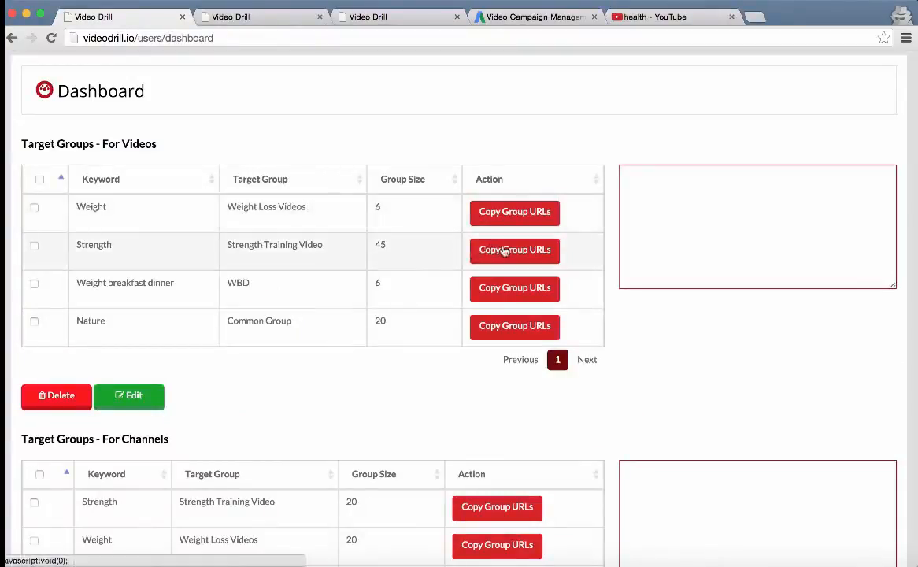
click(35, 246)
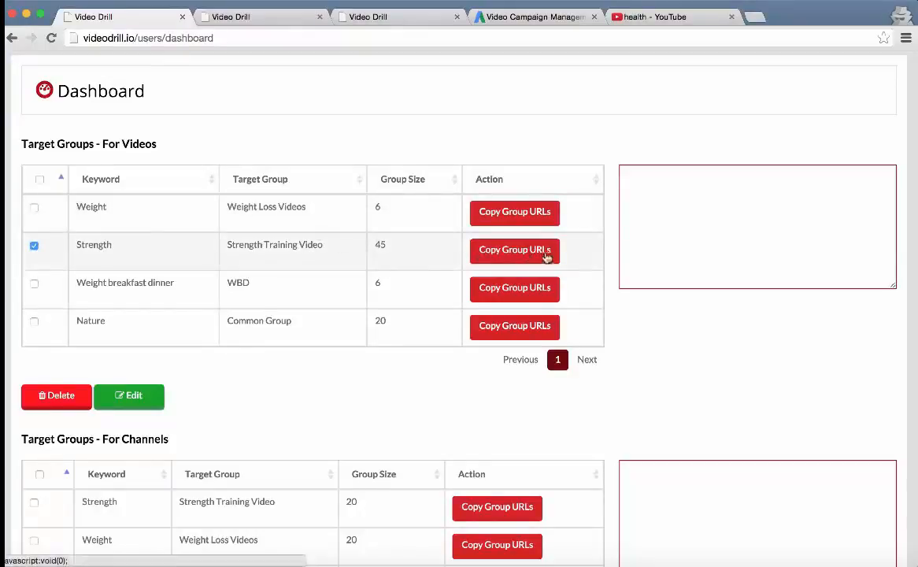
click(514, 249)
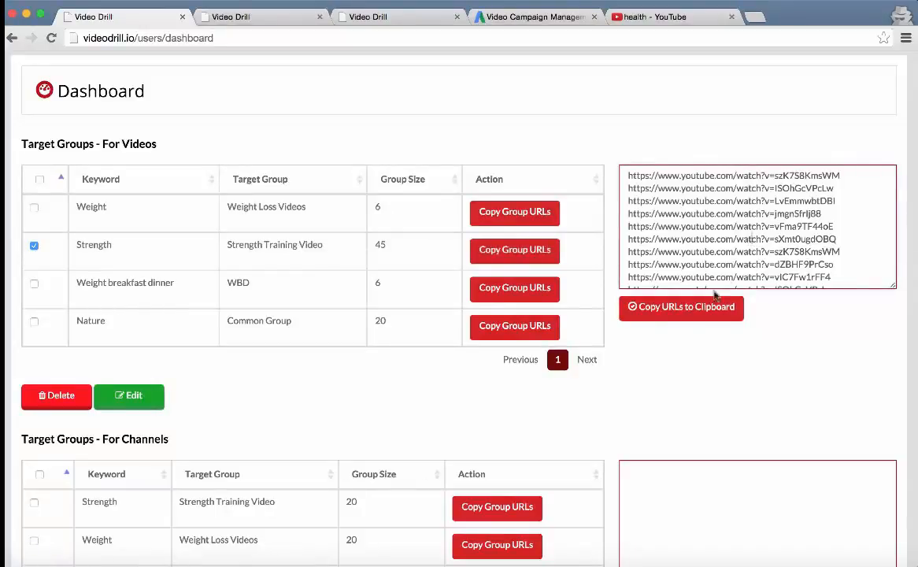
click(680, 305)
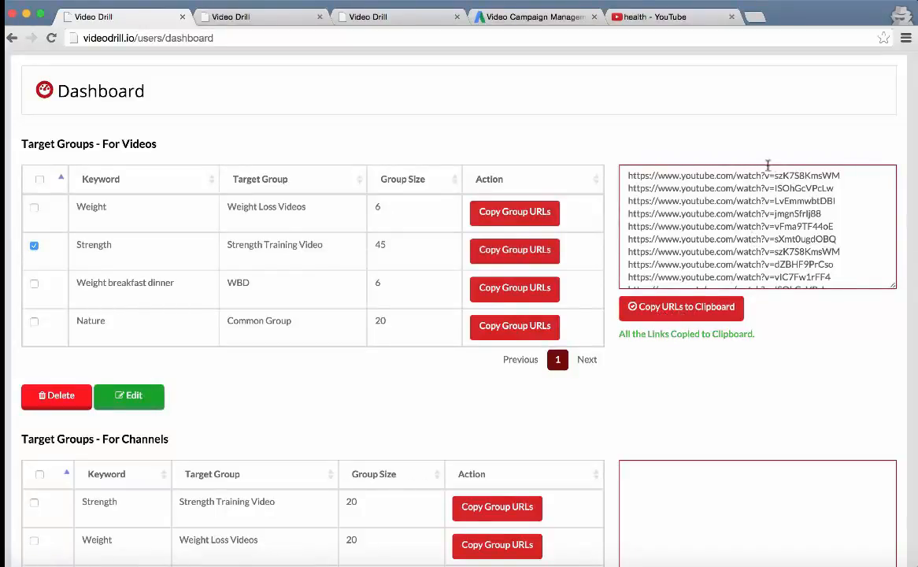
- Paste the Strength URLs into the AdWords placements box as selected YouTube placements
click(536, 15)
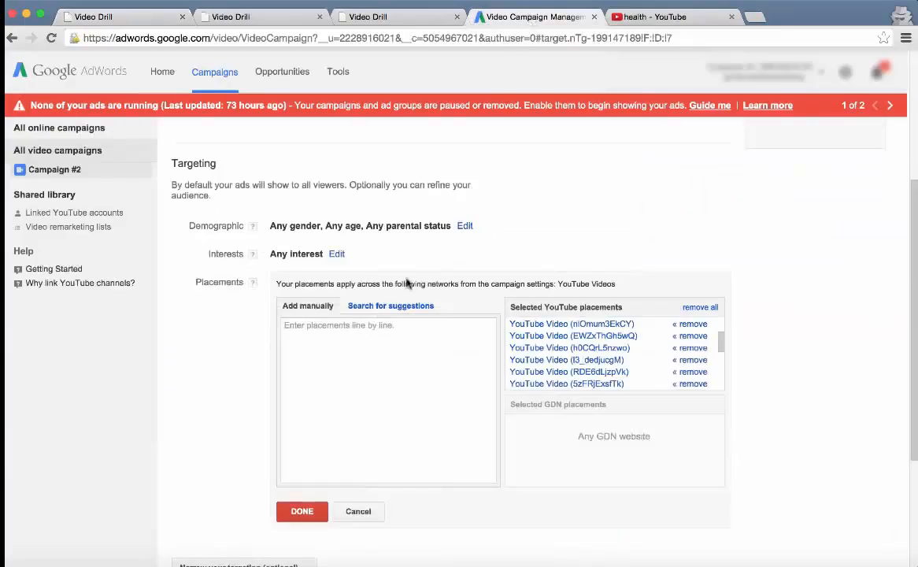
text(https://www.youtube.com/watch?v=...)
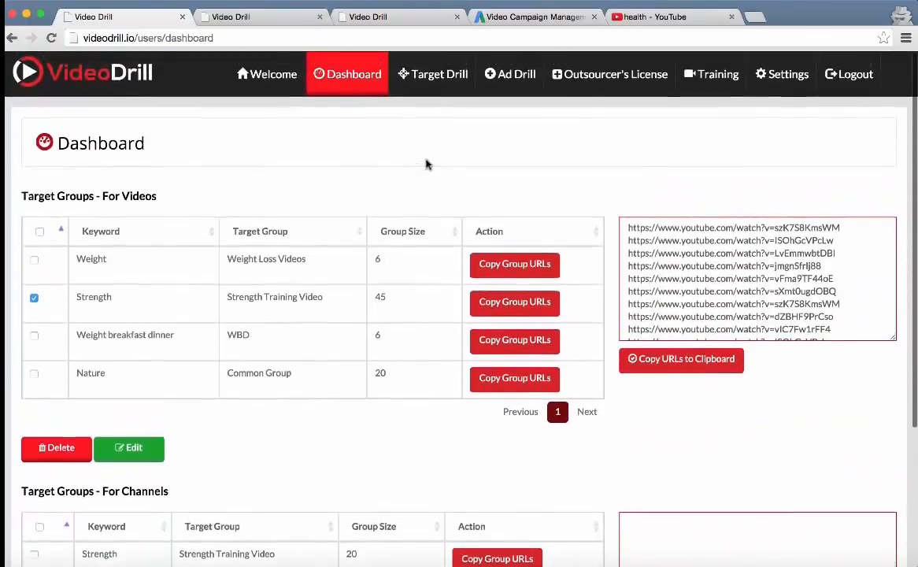
scroll(down, 3)
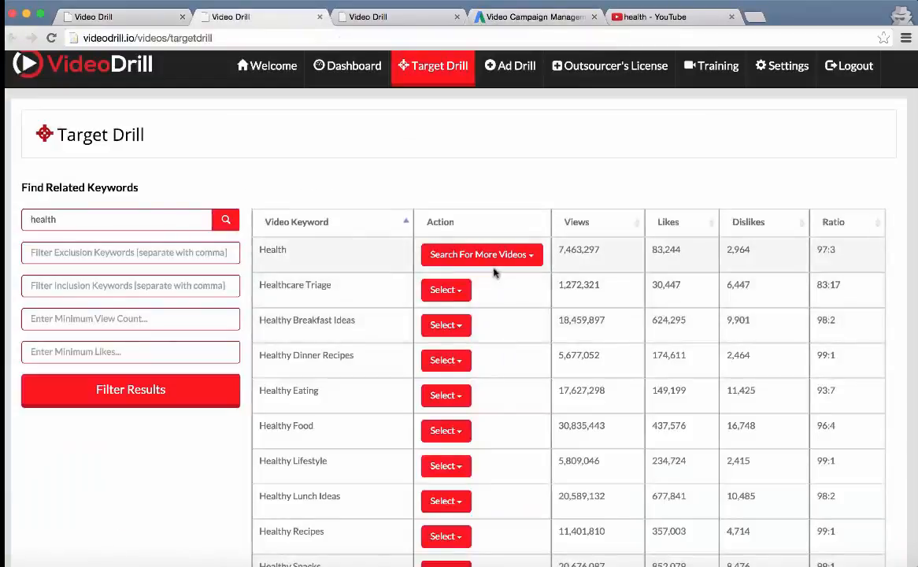
- Run a channel search for the Health keyword and sort the results by Total Views
click(482, 254)
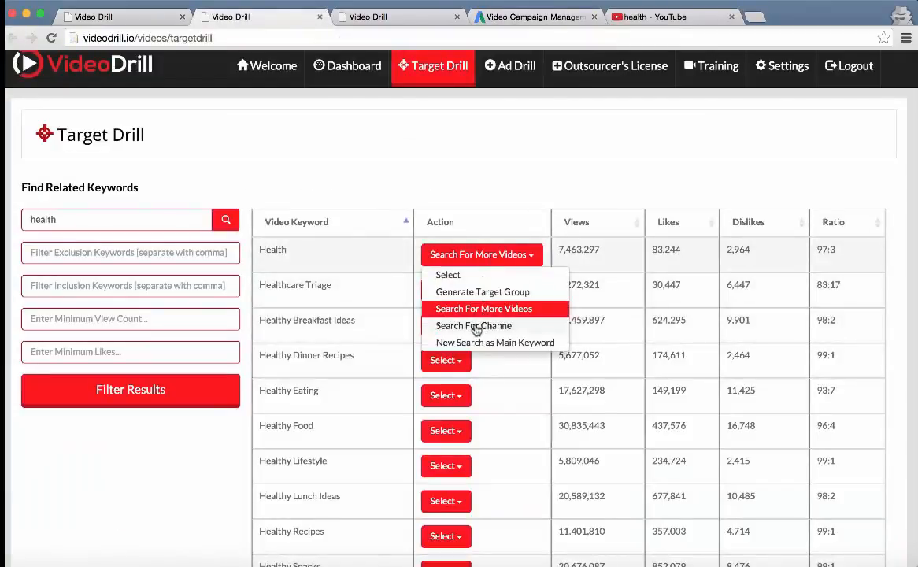
click(475, 324)
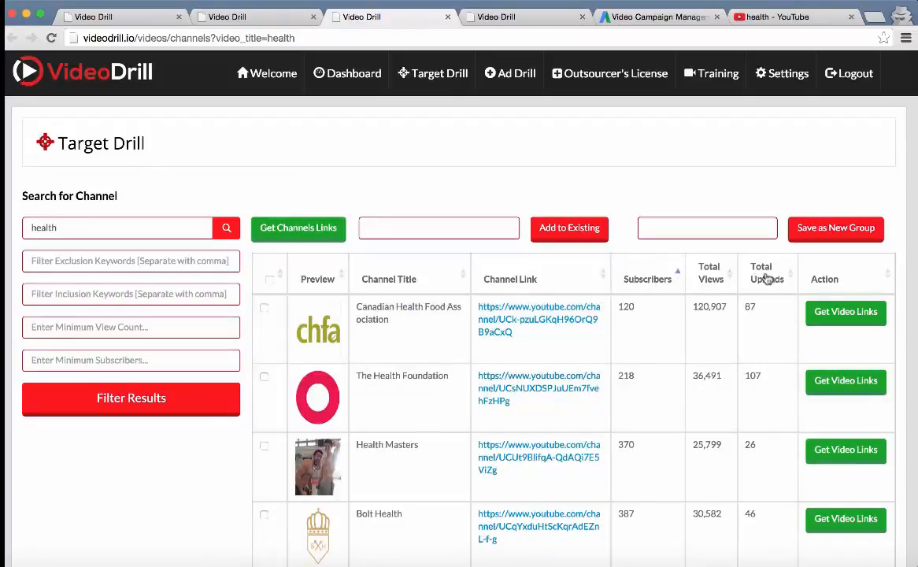
click(709, 272)
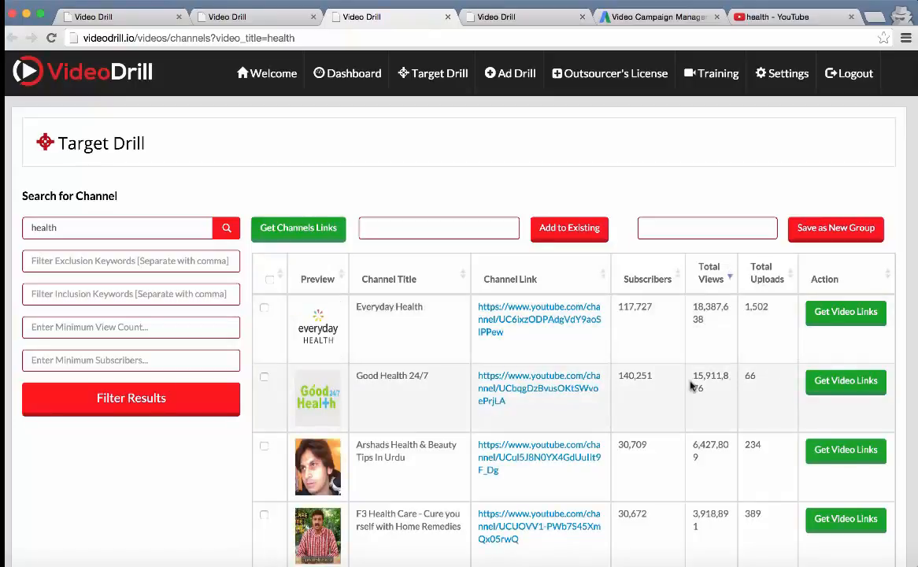
mouse_move(438, 401)
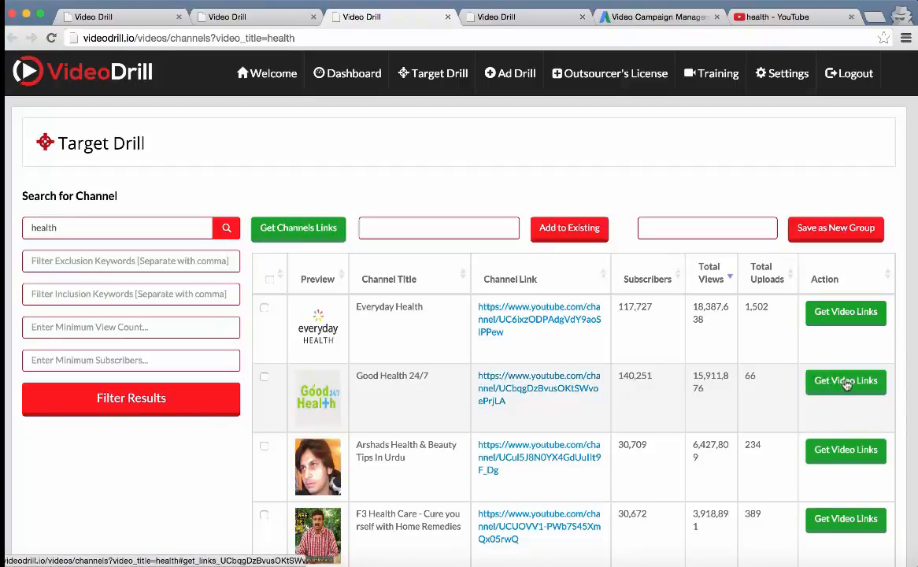
- Tick the Good Health 24/7 channel, then select every listed channel at once
click(265, 377)
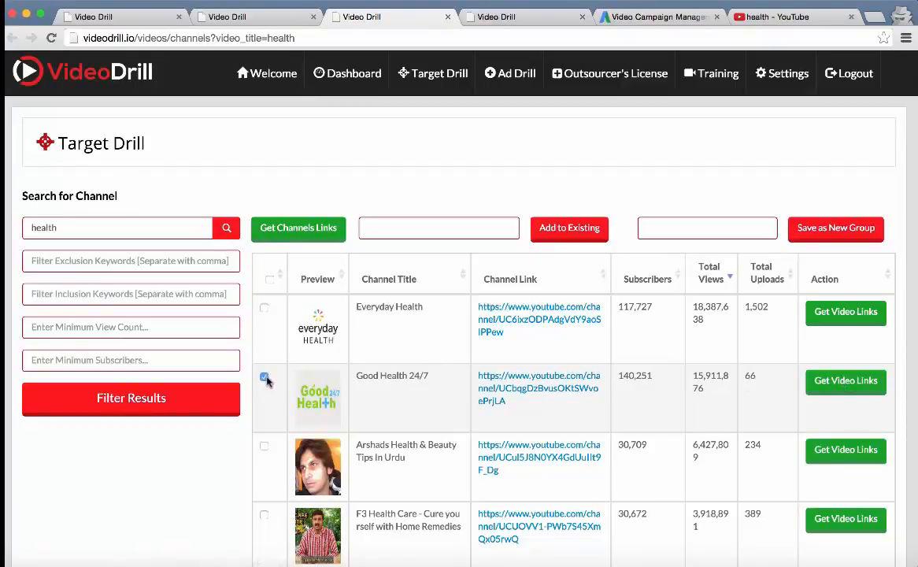
click(845, 379)
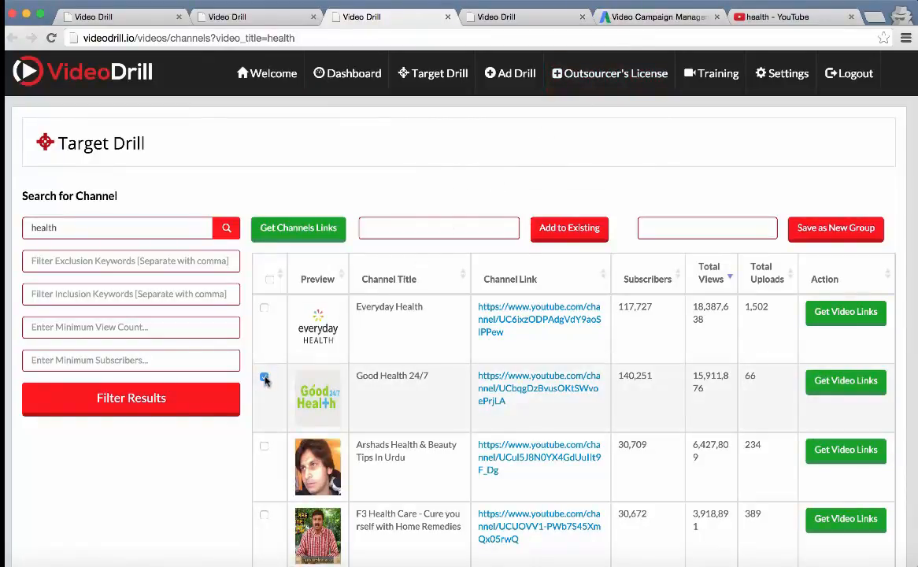
click(269, 281)
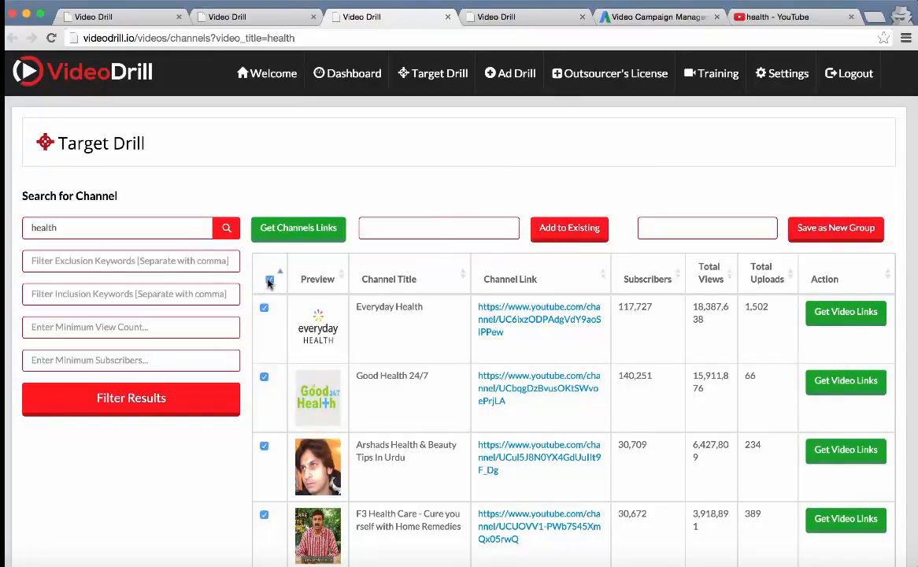
scroll(down, 3)
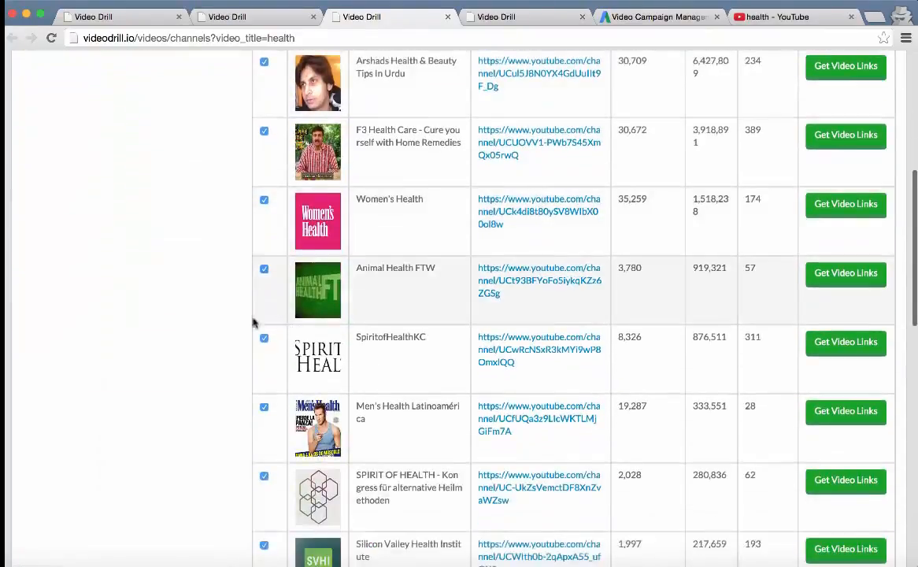
scroll(up, 3)
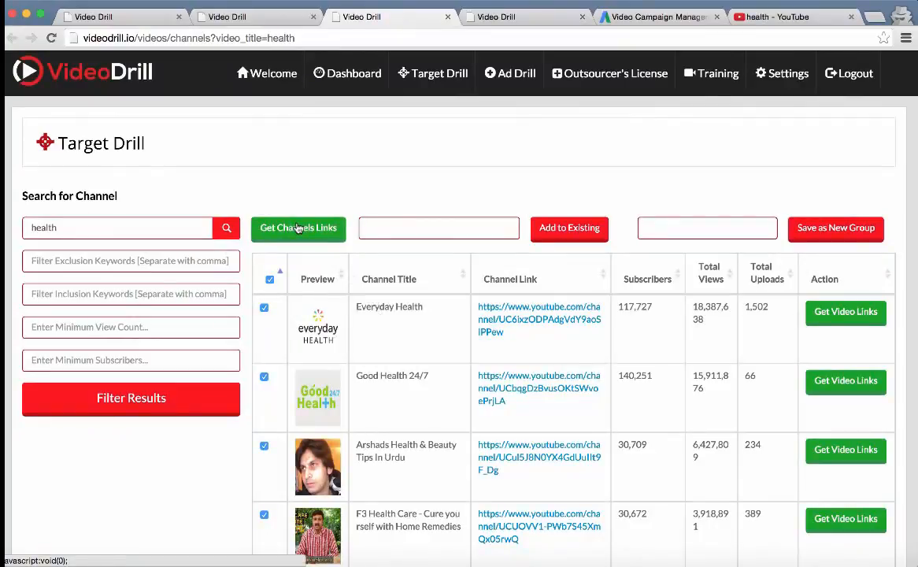
- Collect the 20 selected channel links and add them as AdWords YouTube placements
click(298, 226)
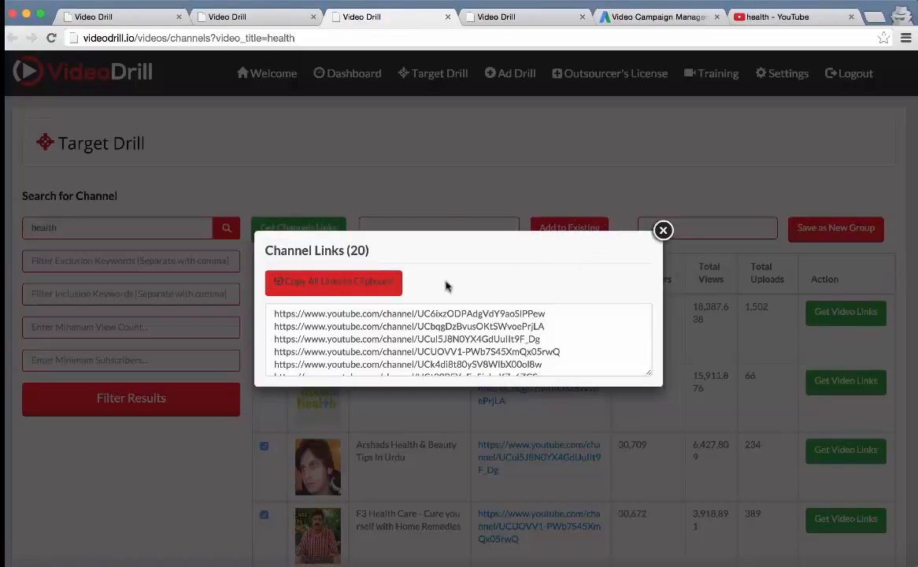
click(659, 16)
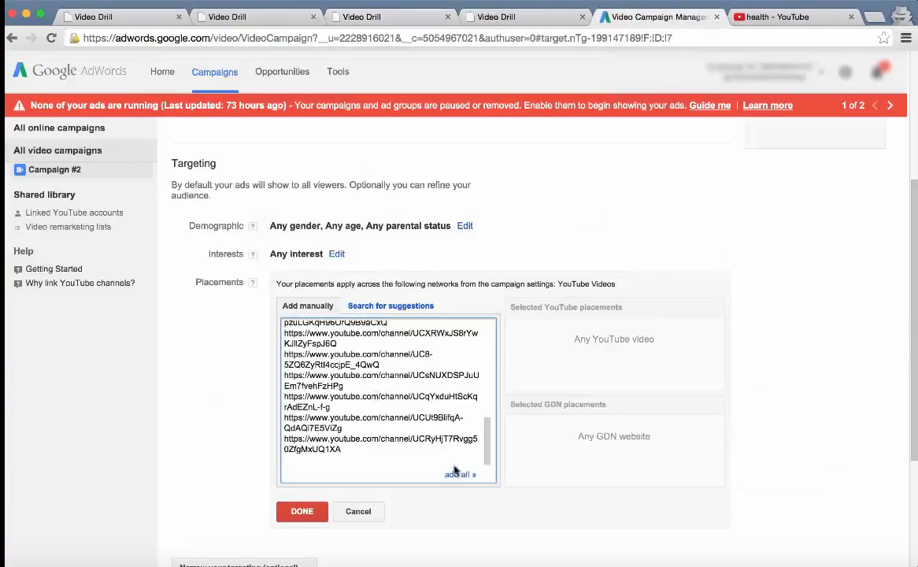
click(460, 474)
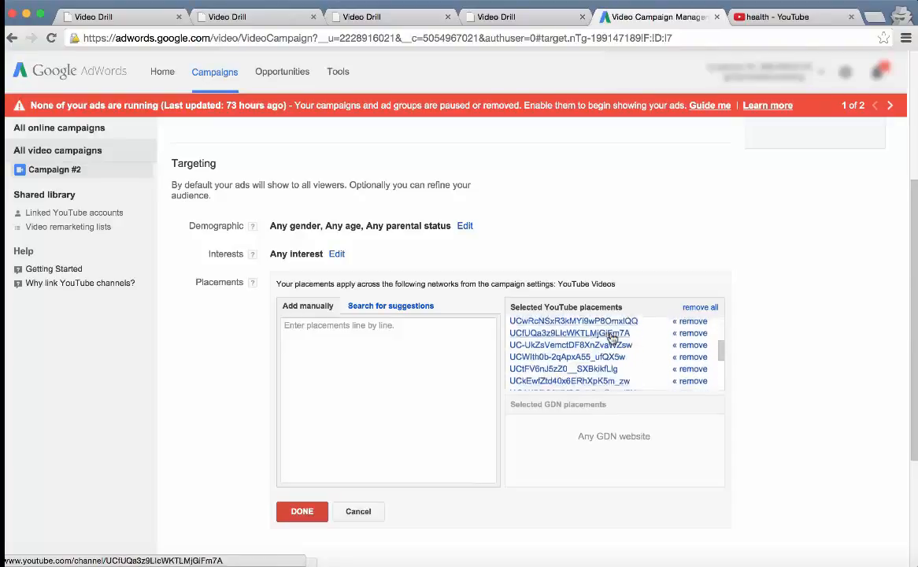
scroll(down, 3)
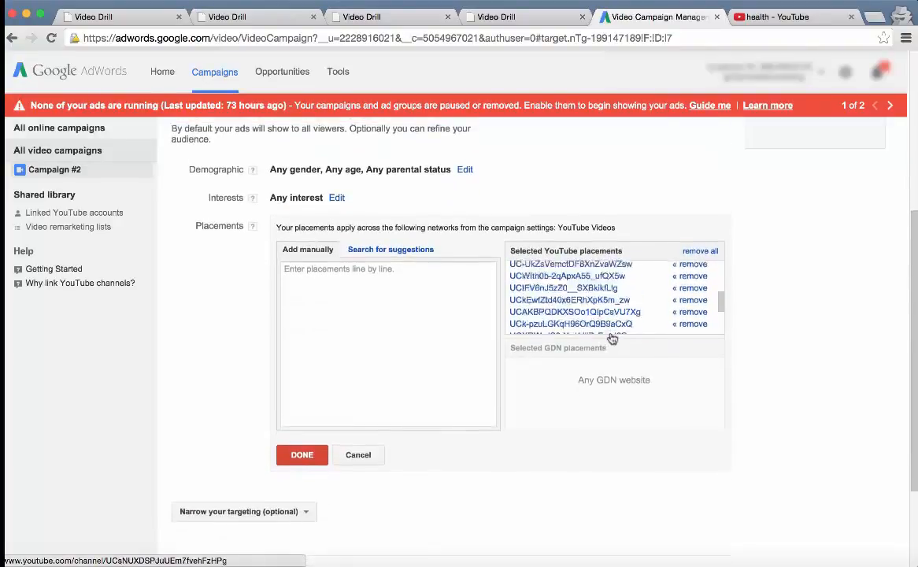
scroll(down, 3)
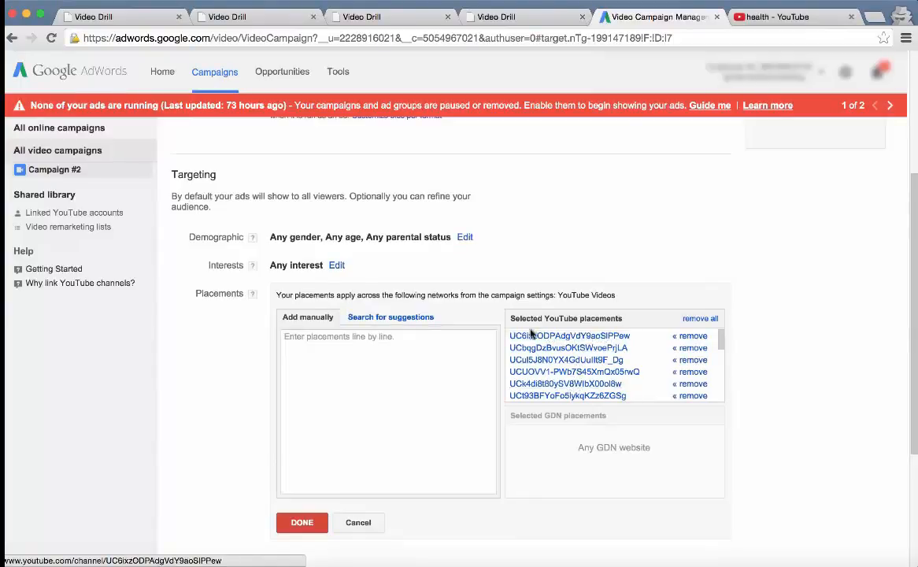
- Return to the VideoDrill dashboard and select the Strength channel target group
click(495, 15)
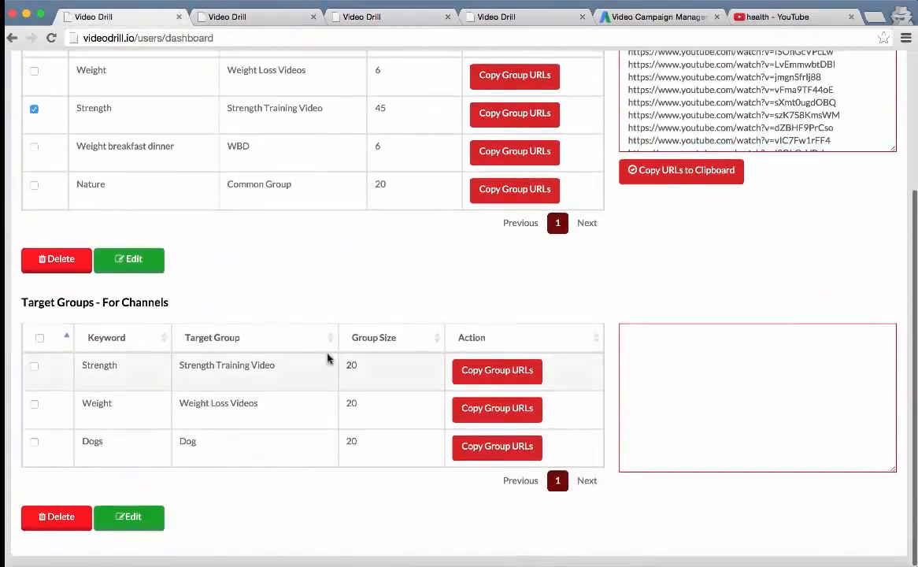
click(35, 366)
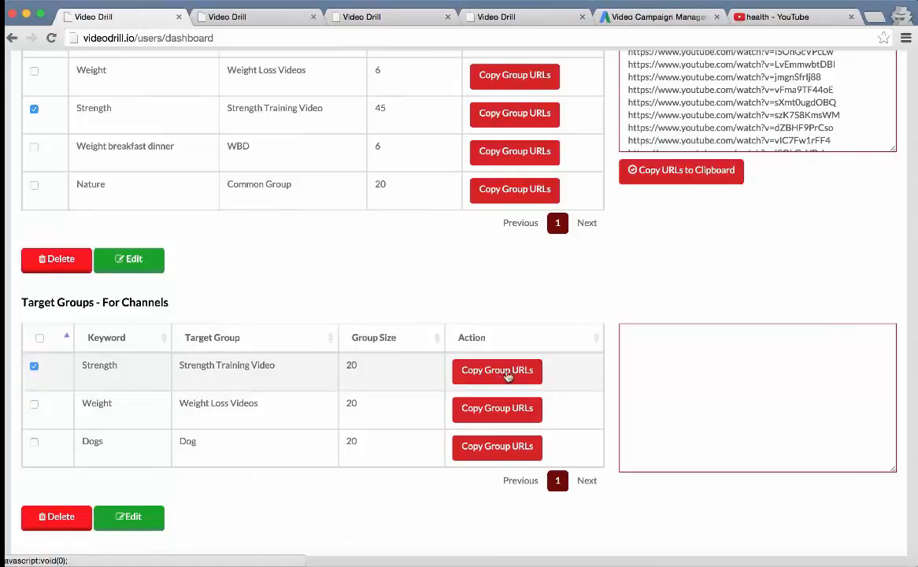
mouse_move(365, 372)
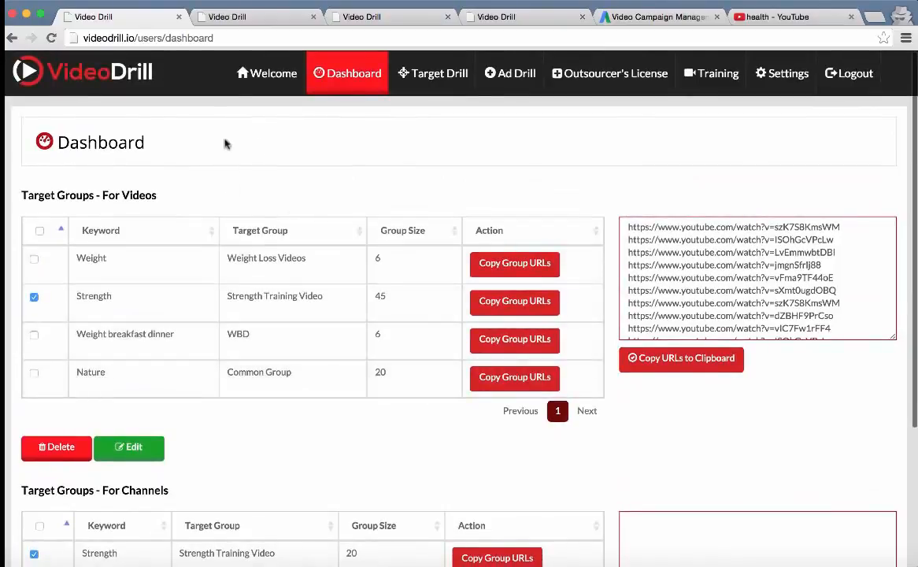
- Return to the Target Drill health channel search results with all channels still ticked
click(432, 72)
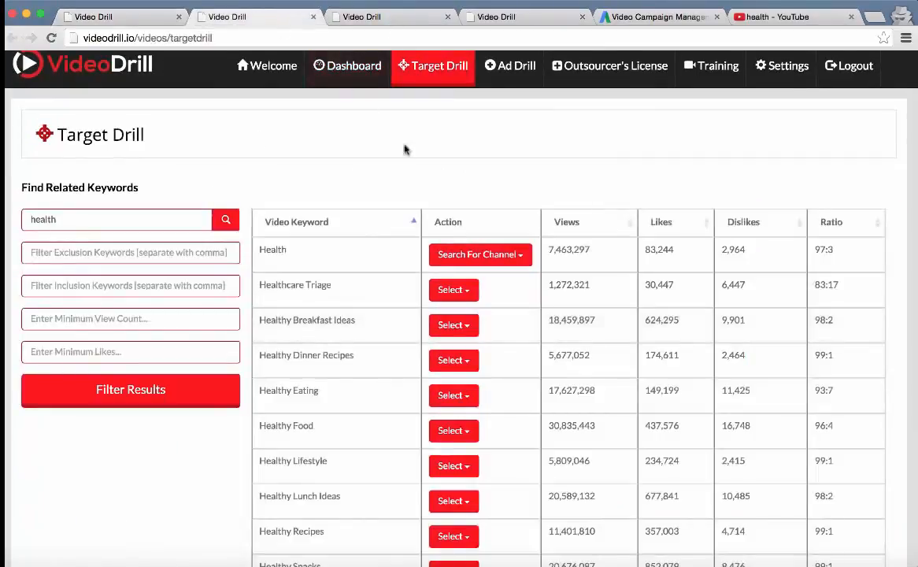
click(476, 254)
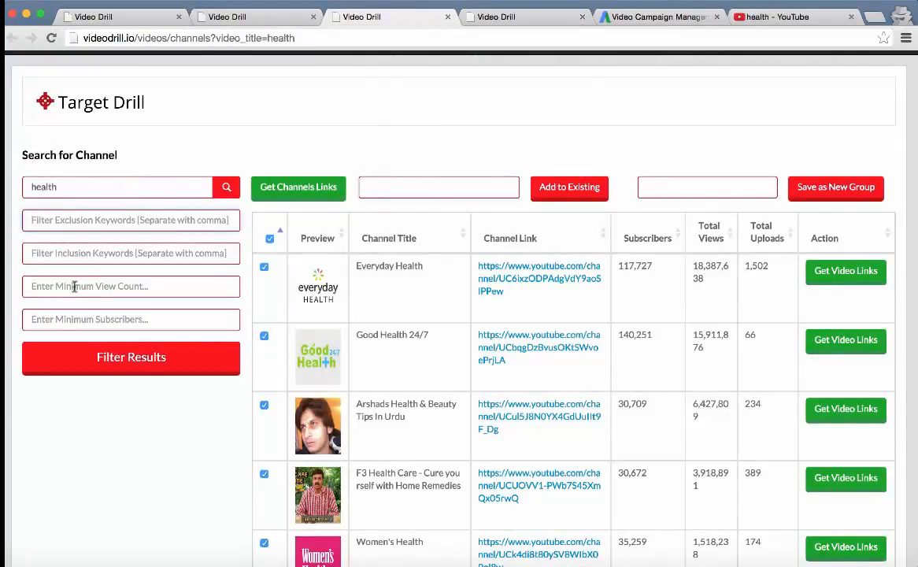
click(130, 318)
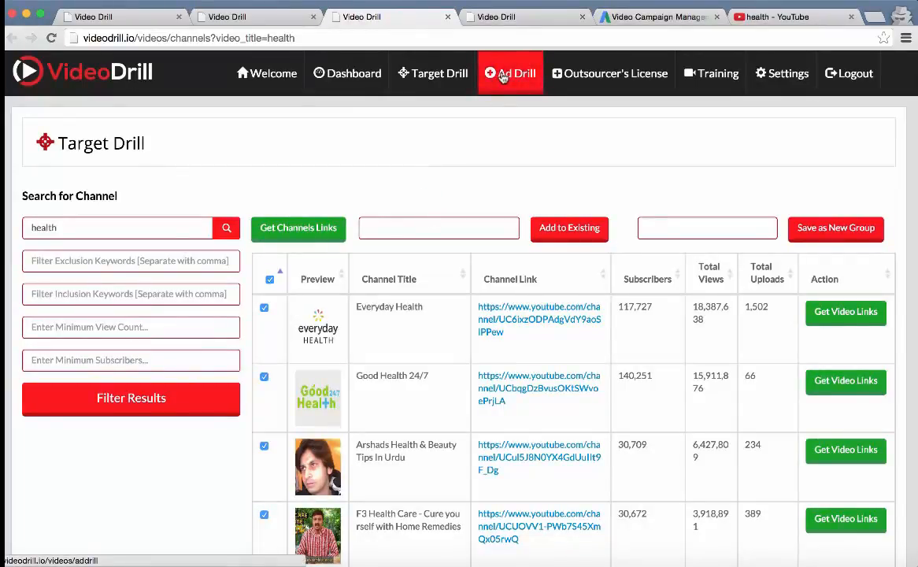
- Start the Ad Drill form with campaign name 'Te...' and the suggested website display URL
click(510, 72)
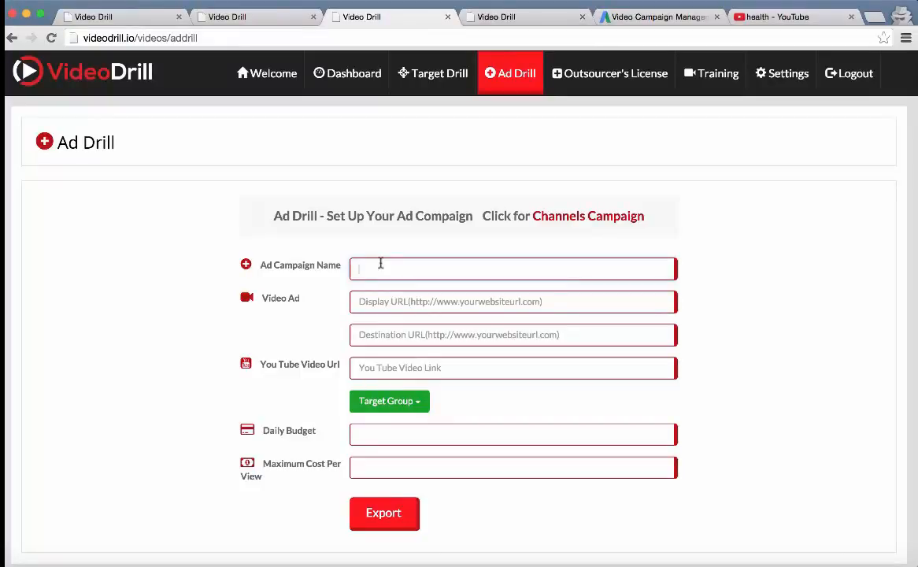
text(Testing123)
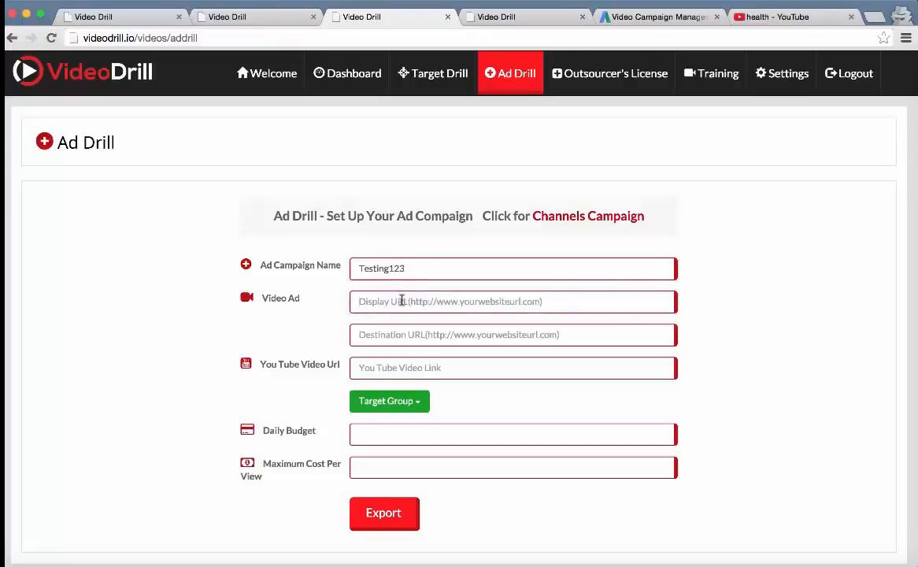
text(http)
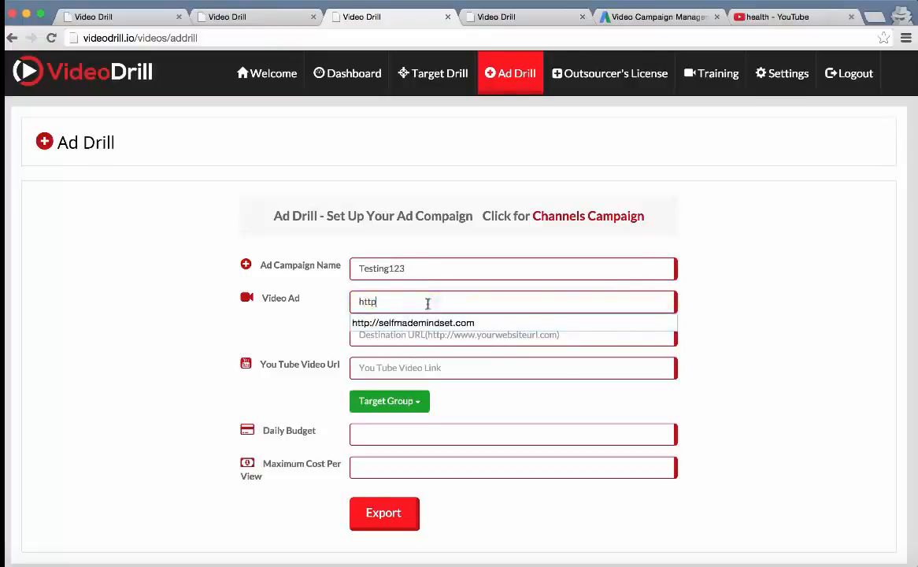
click(413, 322)
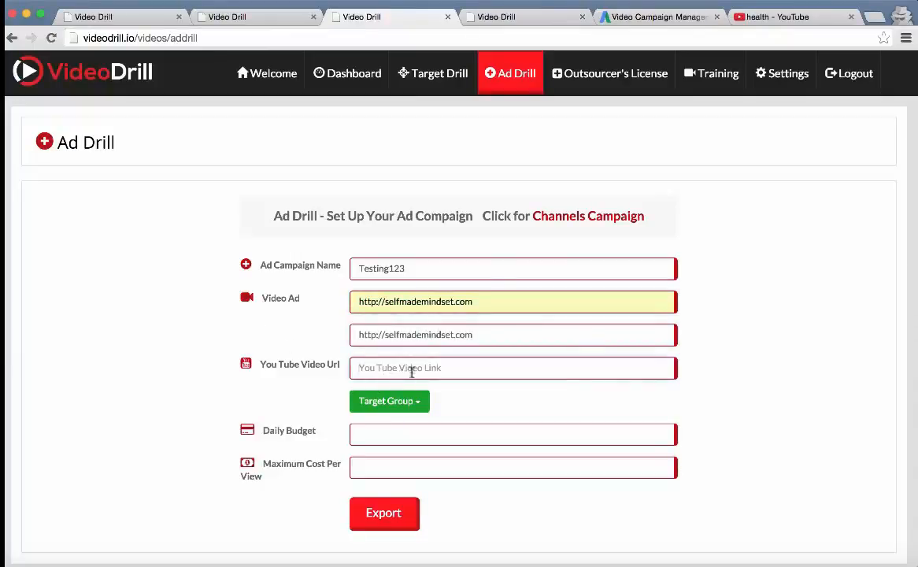
- Copy the HEALTH :: NEW COKE video link from YouTube into the YouTube Video Url field
click(513, 368)
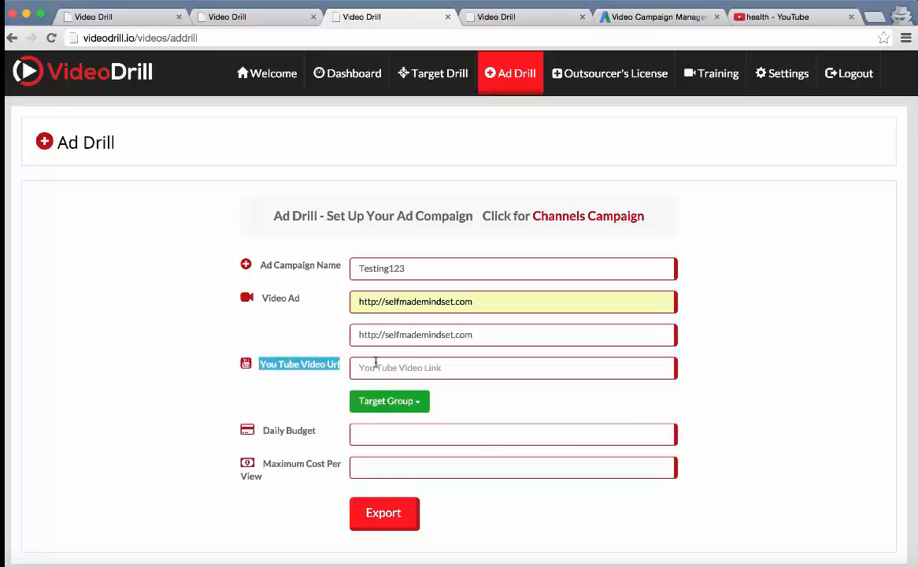
click(513, 367)
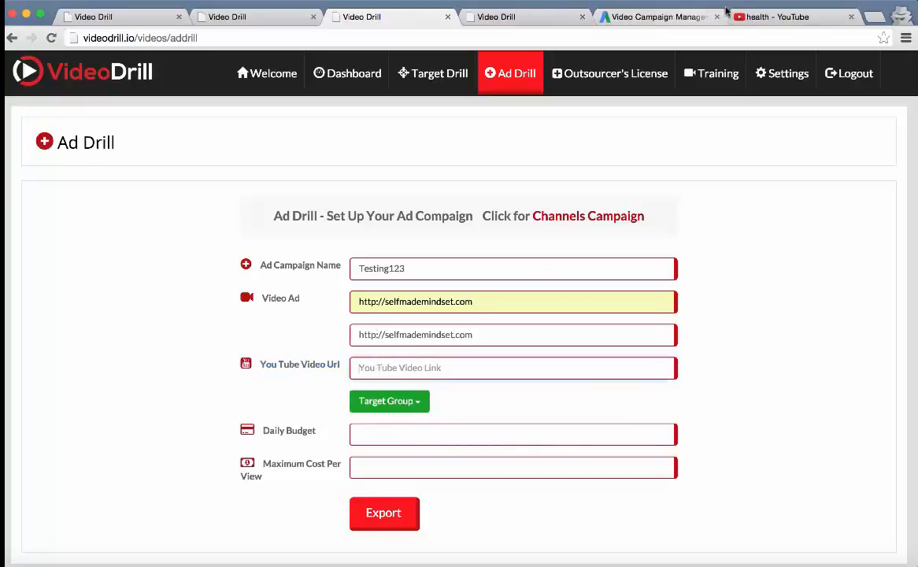
click(771, 16)
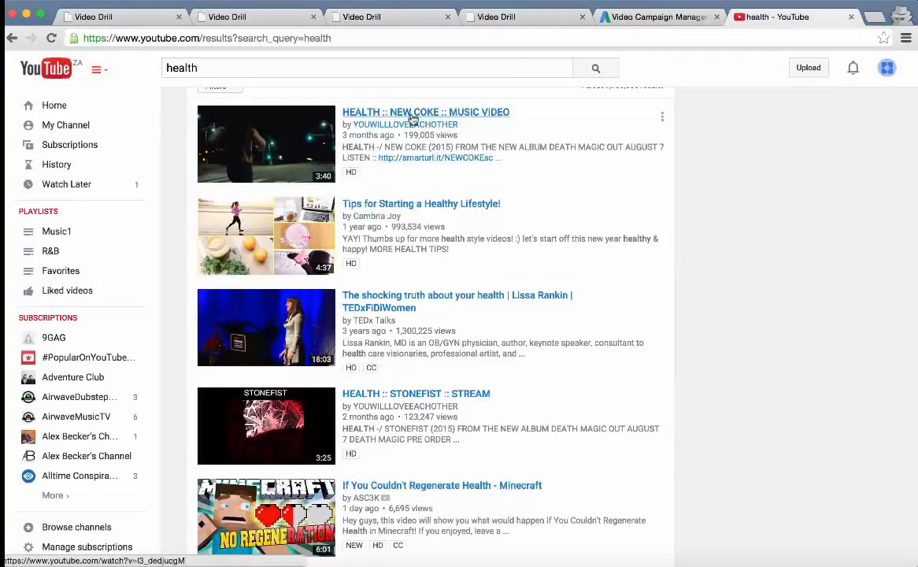
right_click(426, 112)
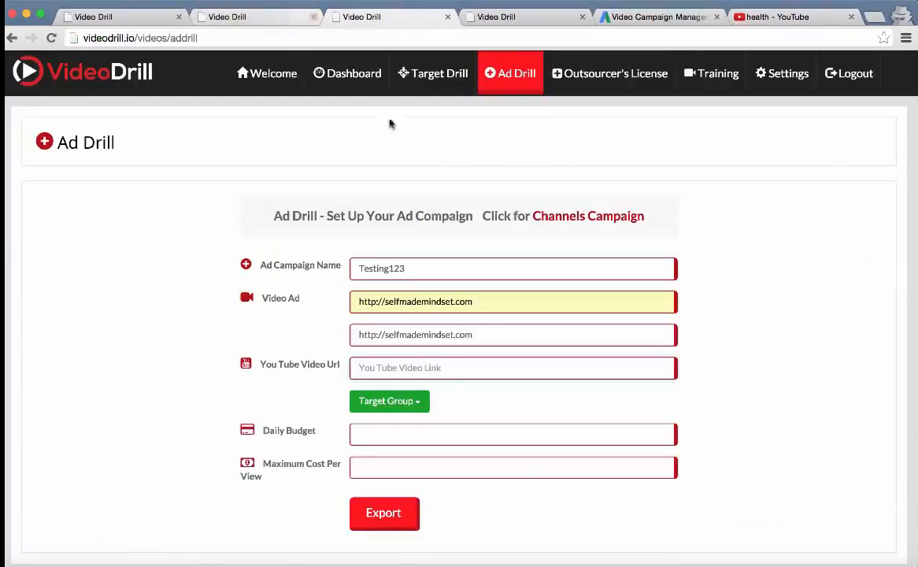
text(https://www.youtube.com/watch?v=l3_dedjucgM)
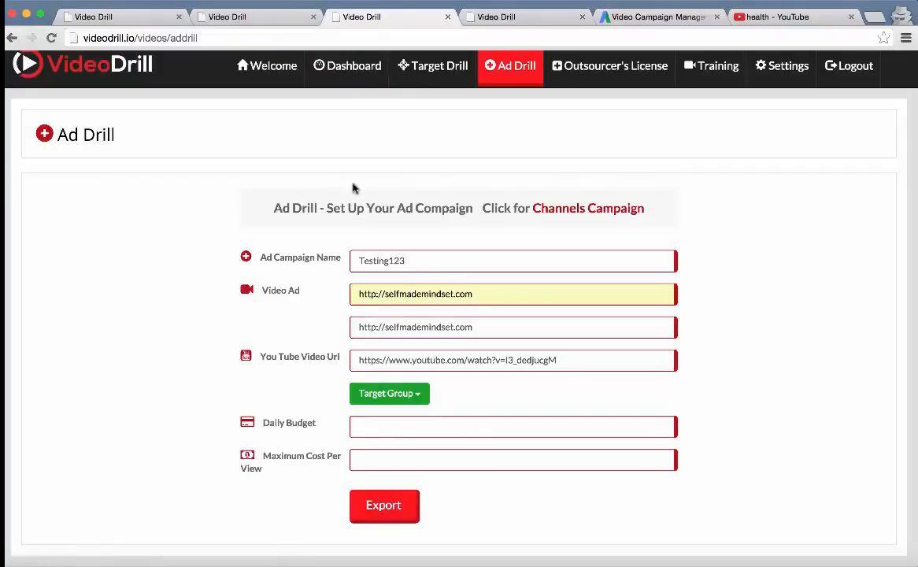
- Choose the Strength Training Video target group, daily budget 20 and max cost per view 0.50
click(389, 394)
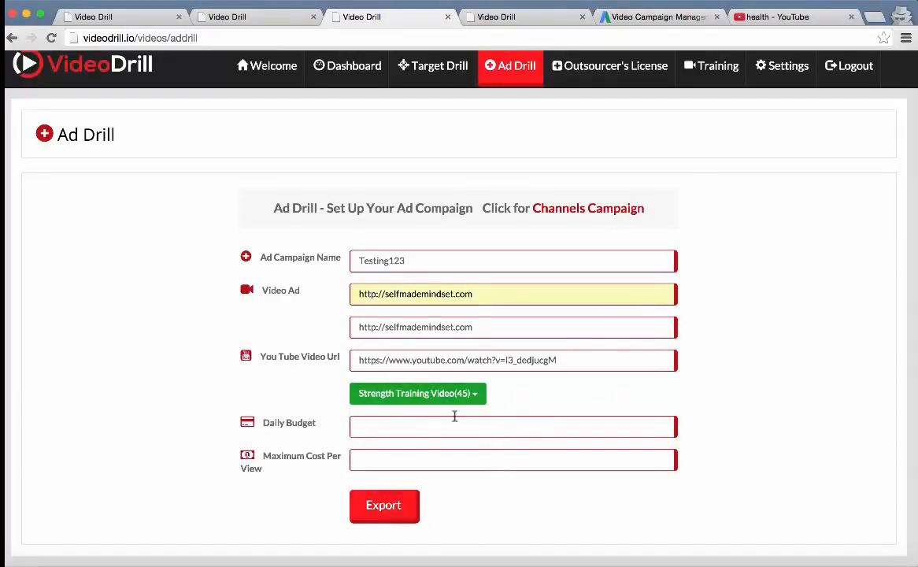
text(20)
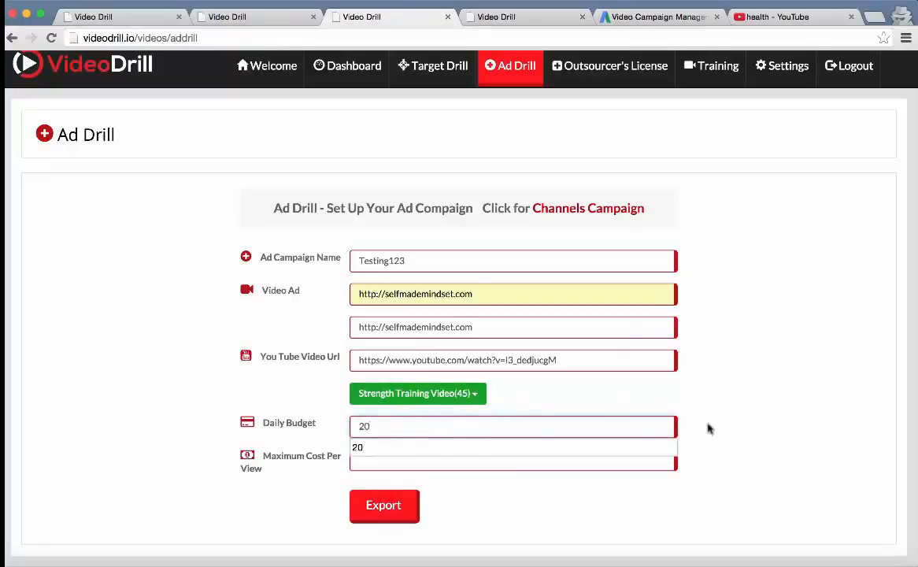
text(0)
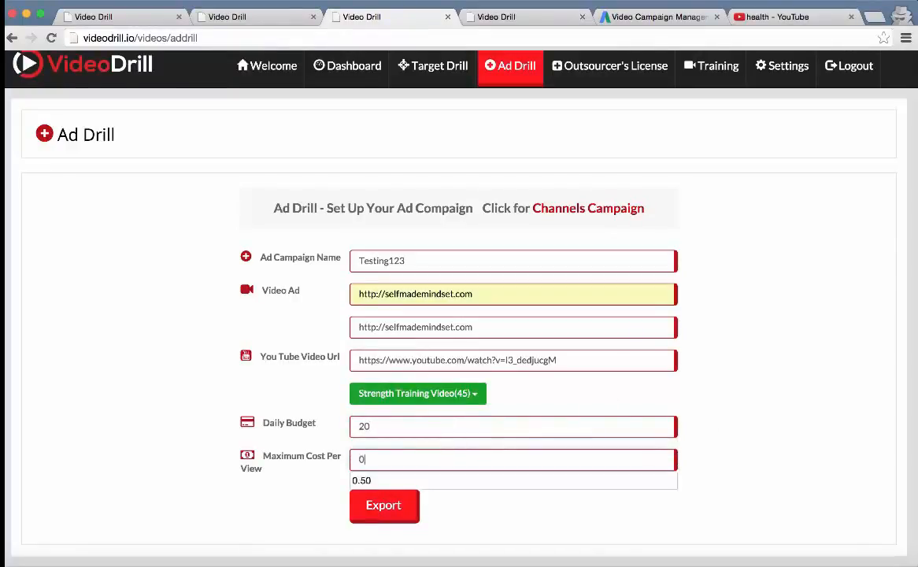
text(.50)
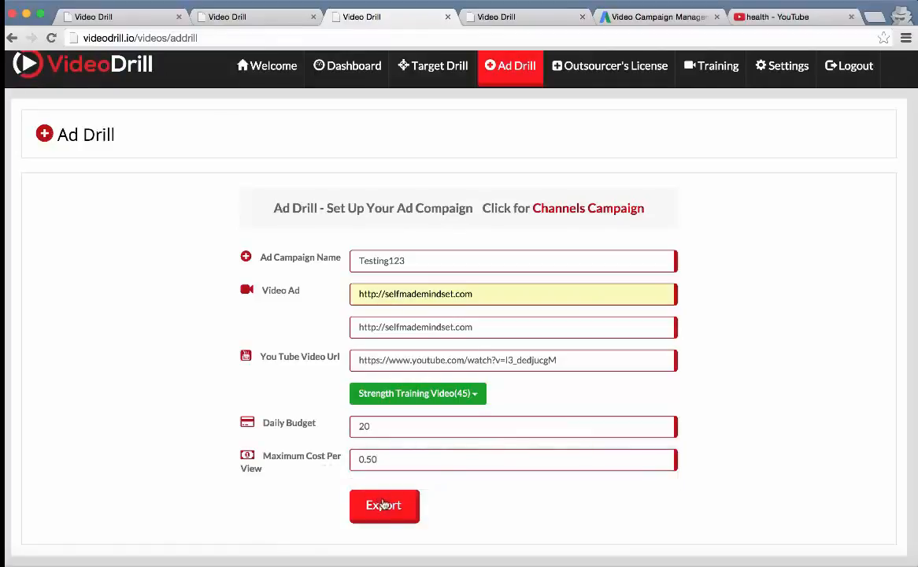
- Export the Testing123 setup, bulk-upload it into AdWords, run the import and reload the campaign list
click(384, 504)
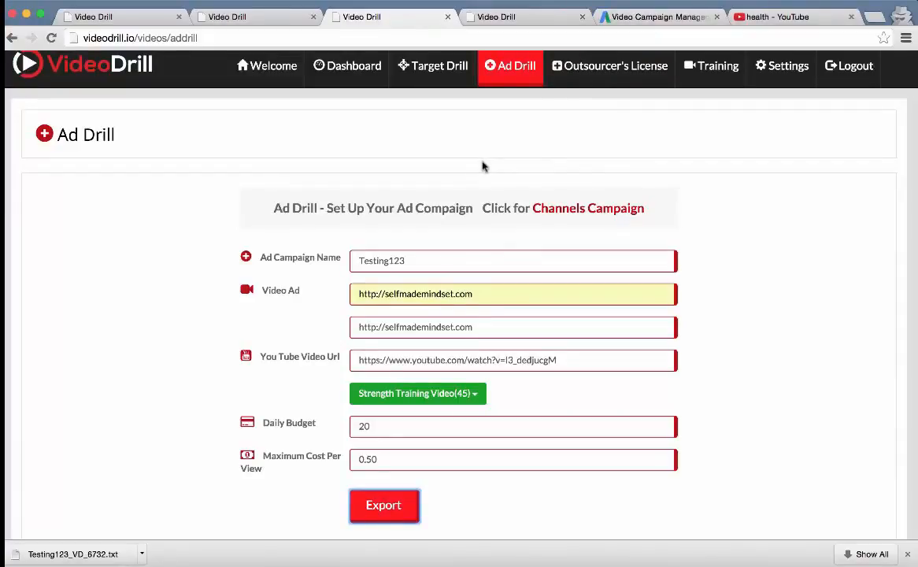
mouse_move(542, 136)
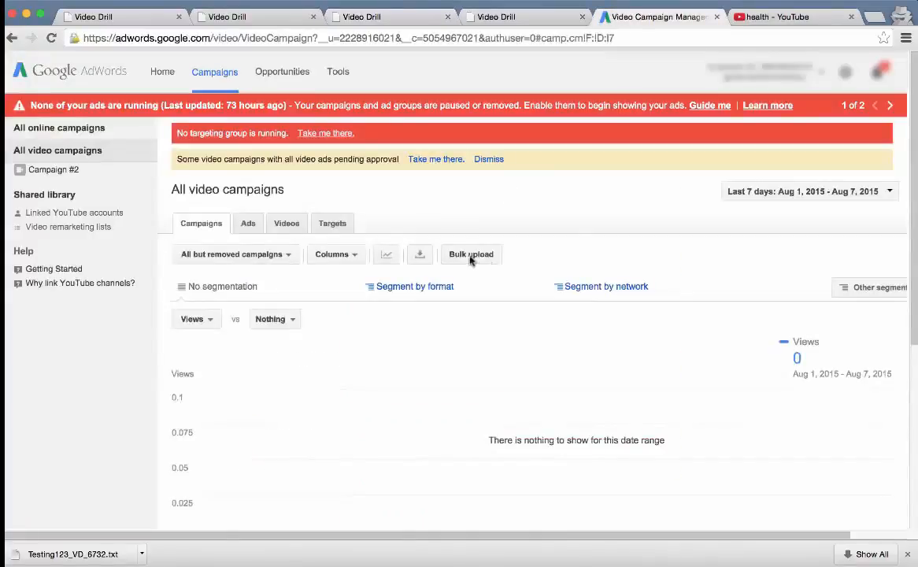
click(470, 254)
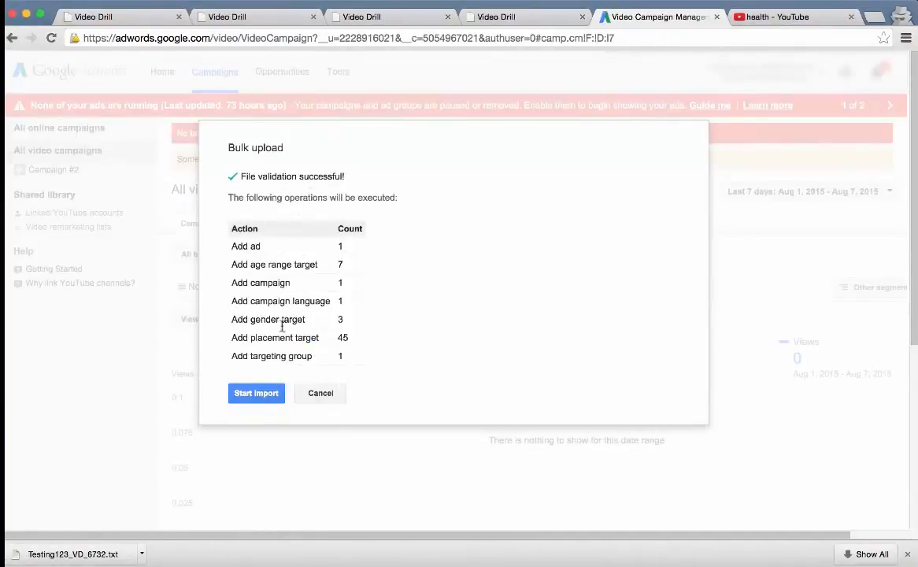
click(255, 394)
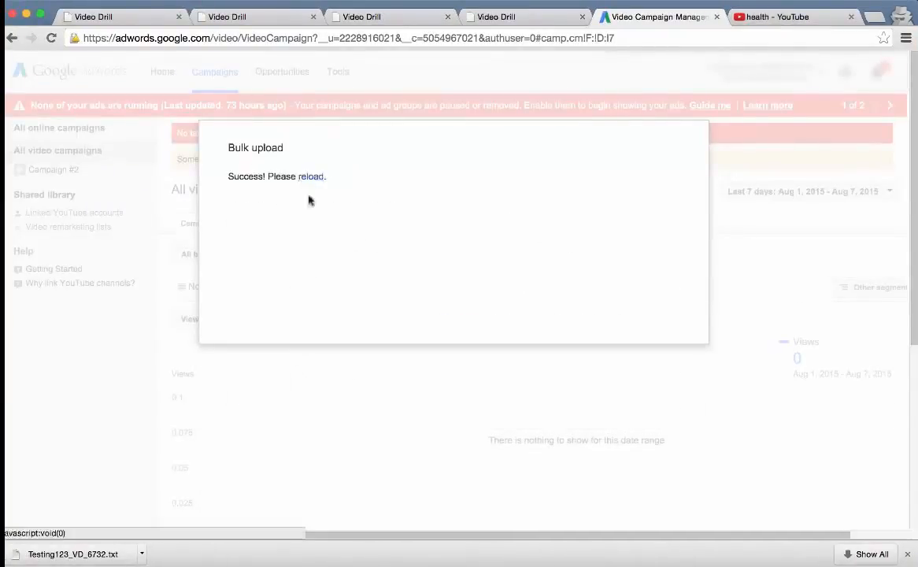
click(310, 176)
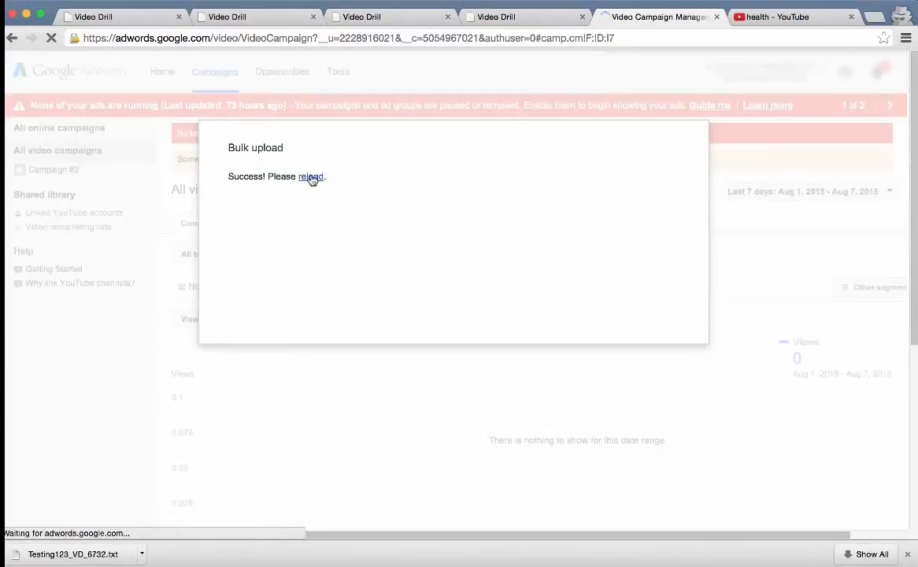
click(310, 176)
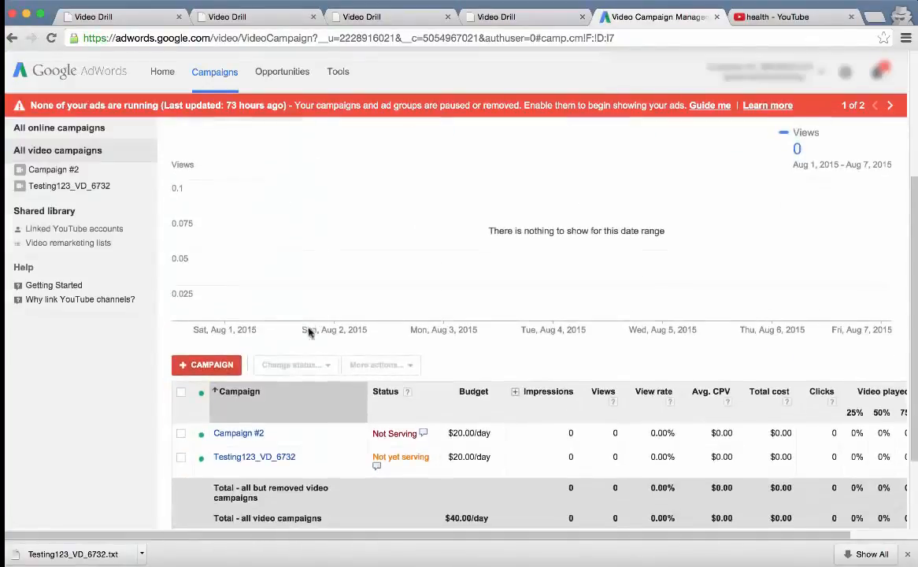
mouse_move(255, 456)
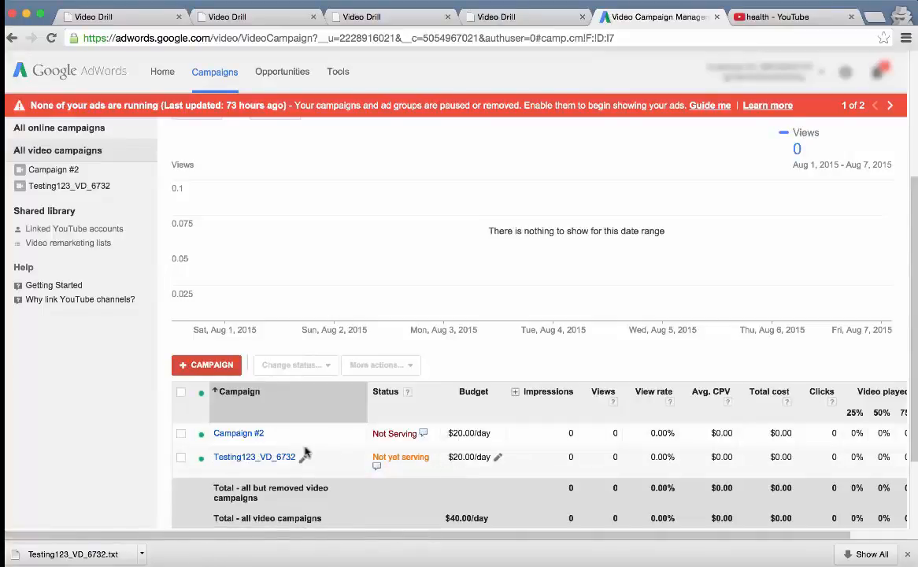
- Review the imported campaign's ad, its Strength_Training_Video targeting group and its 45 video placements
click(253, 456)
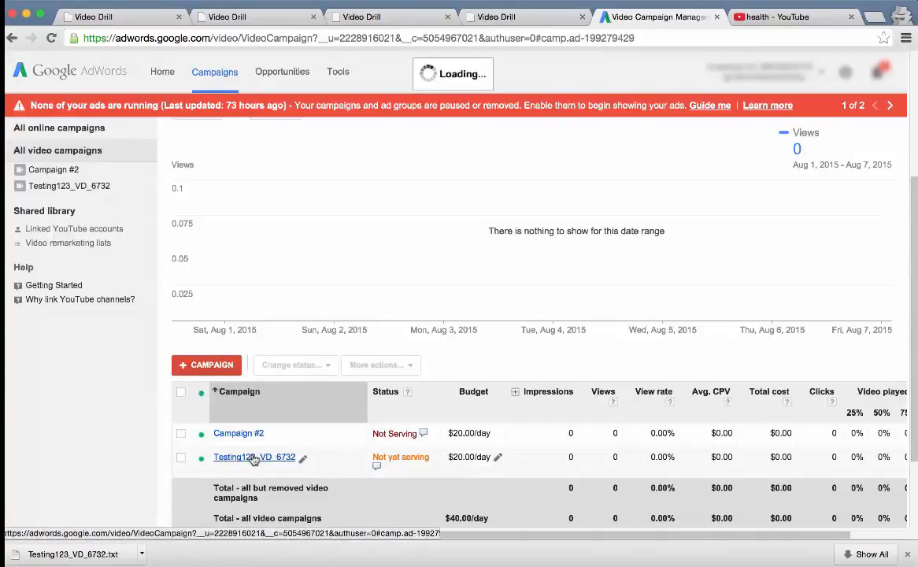
click(254, 457)
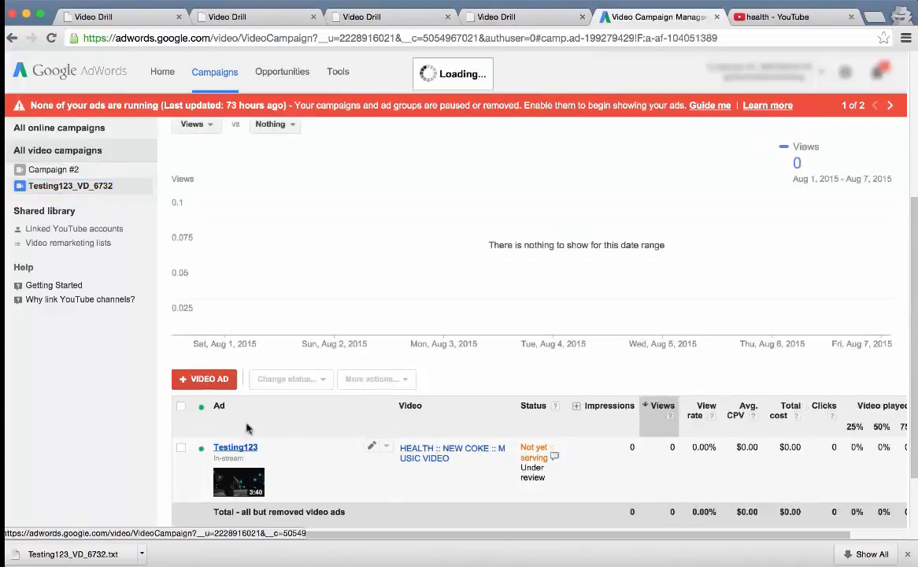
click(235, 447)
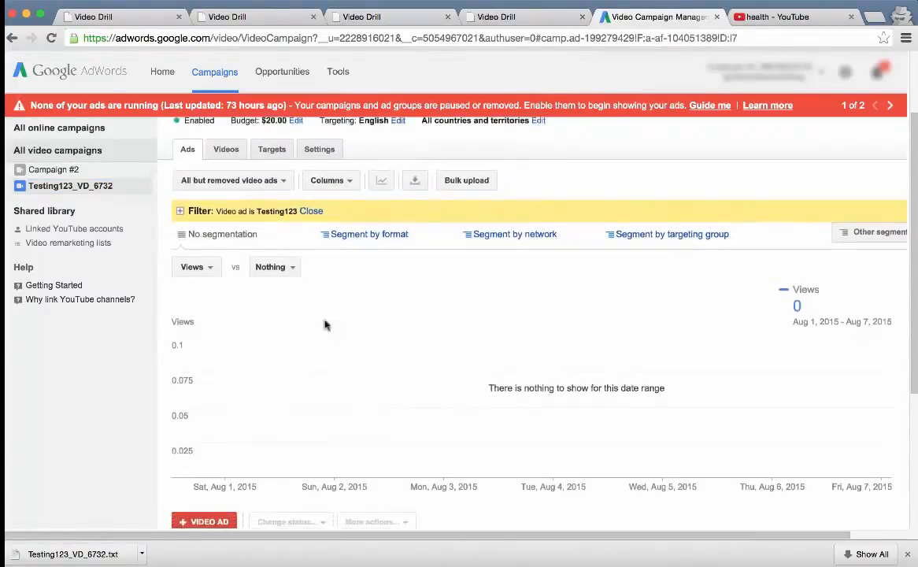
click(271, 148)
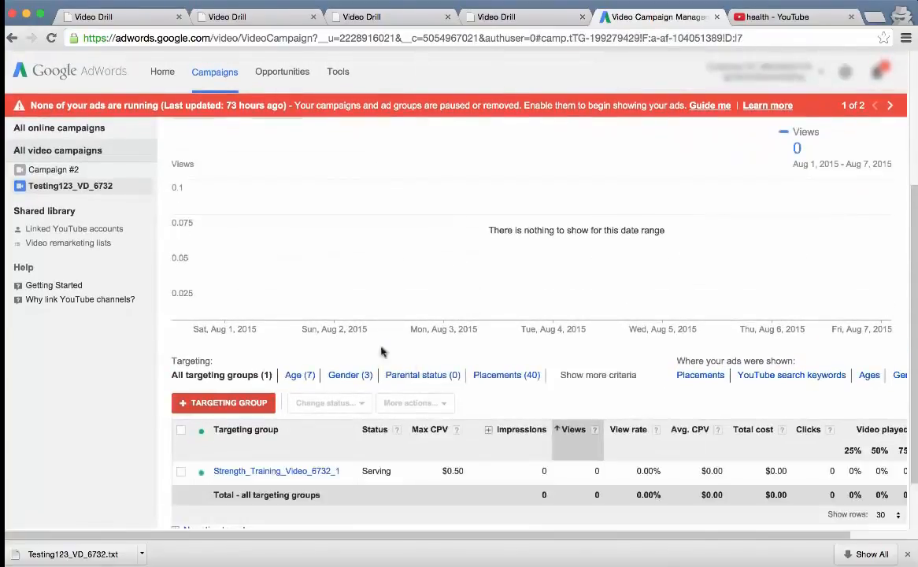
click(507, 375)
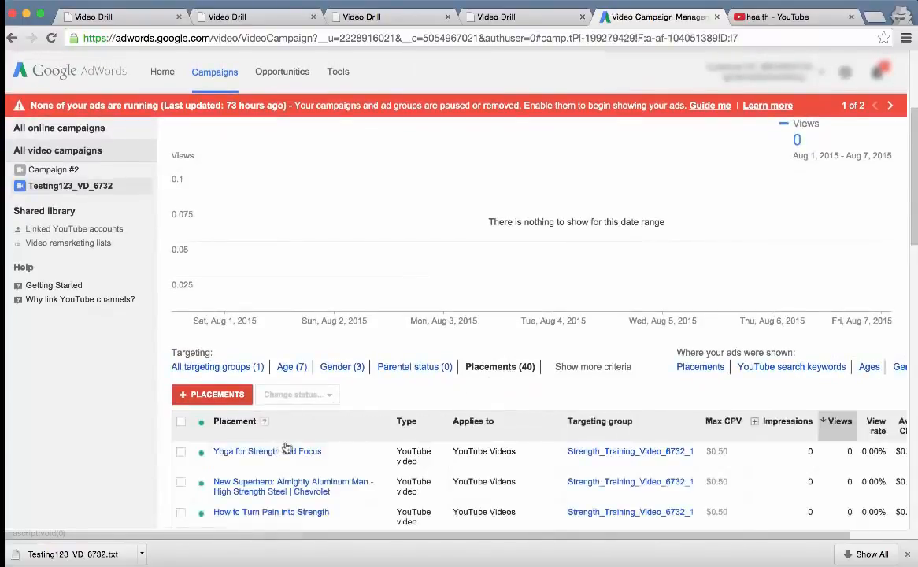
scroll(down, 3)
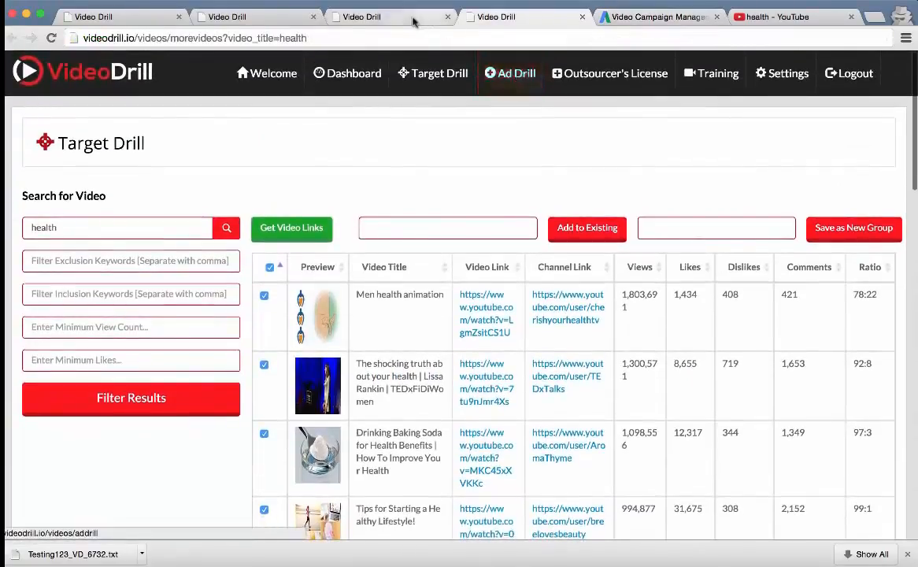
- Return to the filled Testing123 Ad Drill setup form in VideoDrill
click(510, 72)
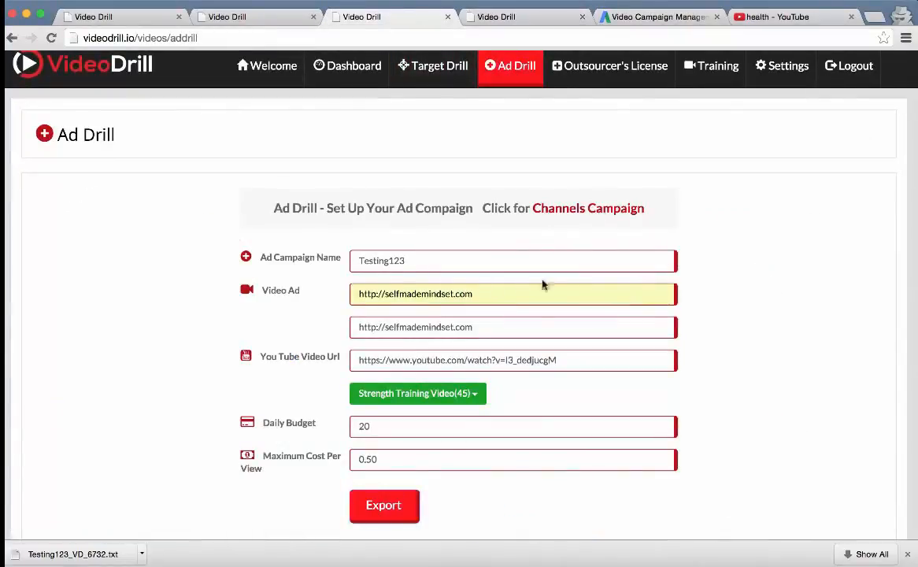
mouse_move(737, 264)
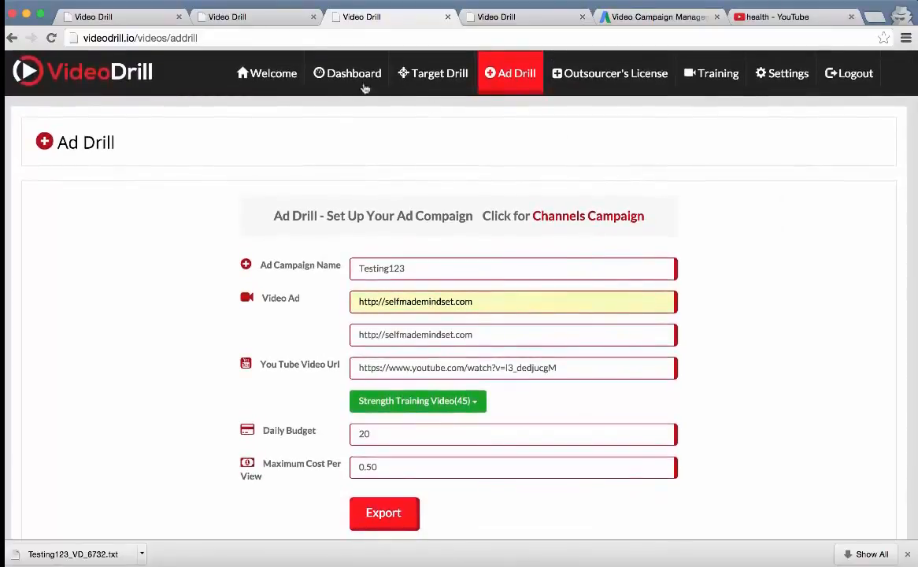
mouse_move(712, 74)
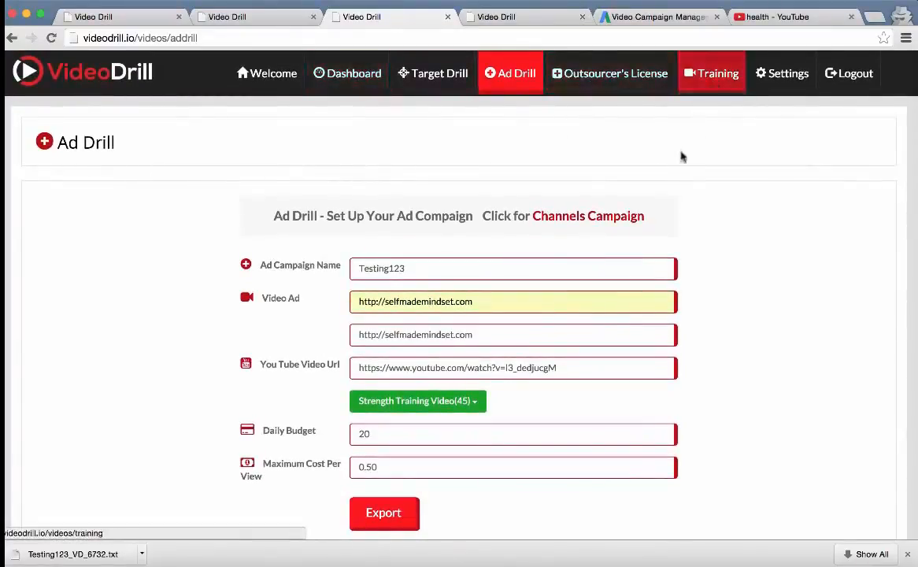